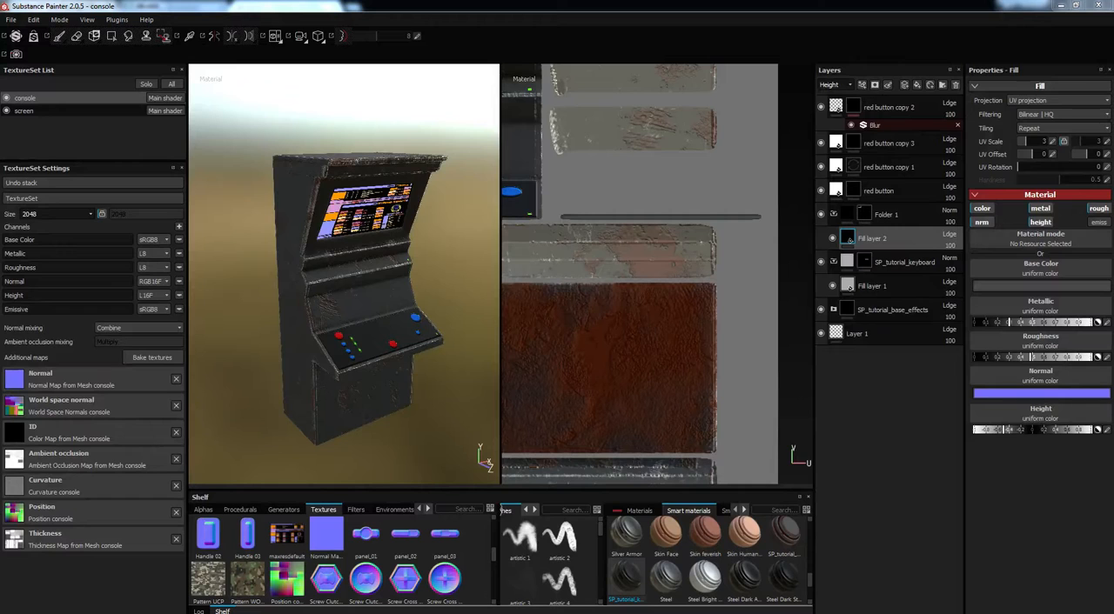
- Orbit the console, then bring up the SP_Tutorial_startrek_cabinet model and UVs in LightWave Modeler
{"action": "left_click_drag", "start_coordinate": [365, 261], "coordinate": [339, 244]}
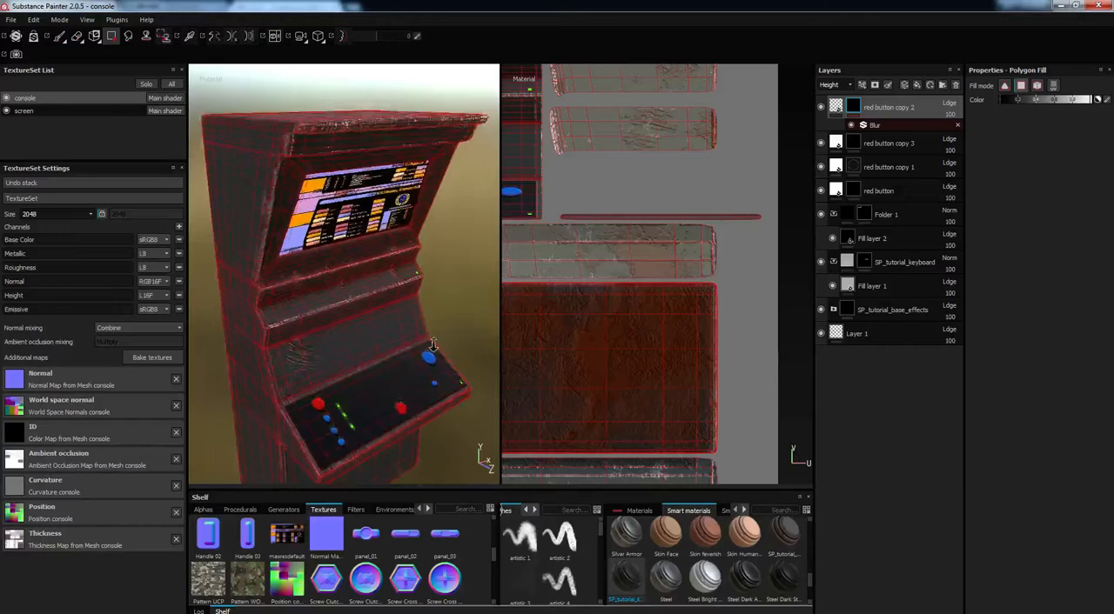
{"action": "left_click_drag", "start_coordinate": [432, 348], "coordinate": [348, 313]}
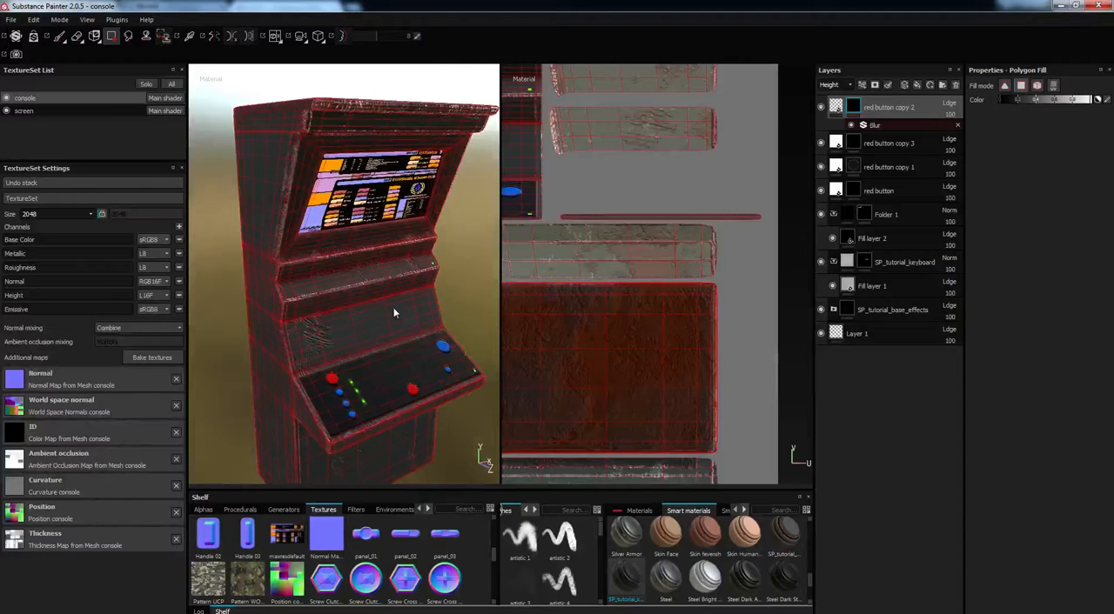
{"action": "left_click_drag", "start_coordinate": [394, 313], "coordinate": [374, 335]}
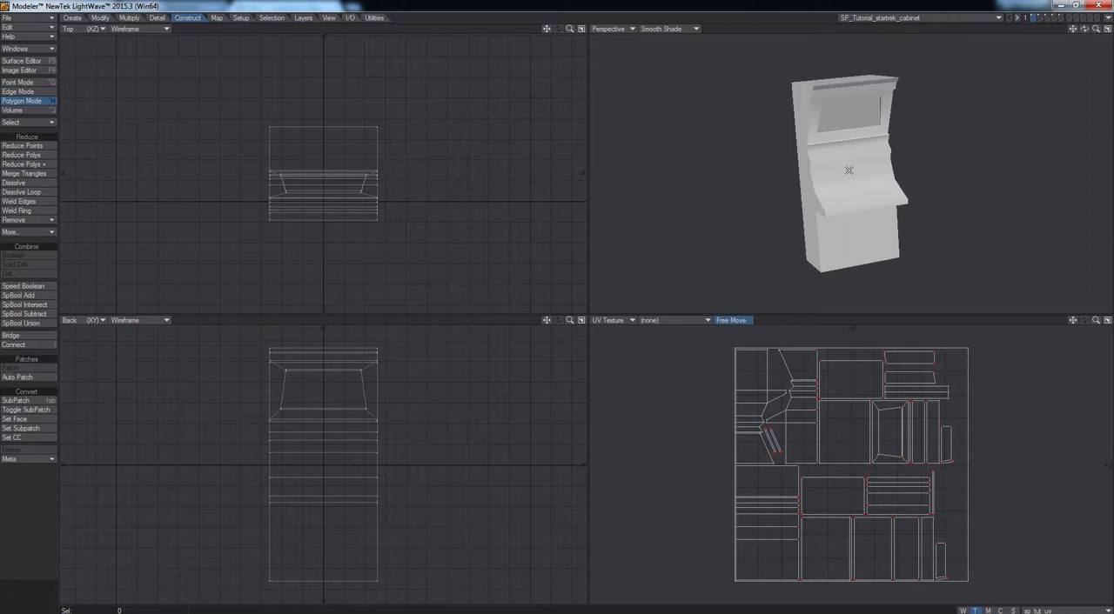
{"action": "left_click", "coordinate": [19, 91]}
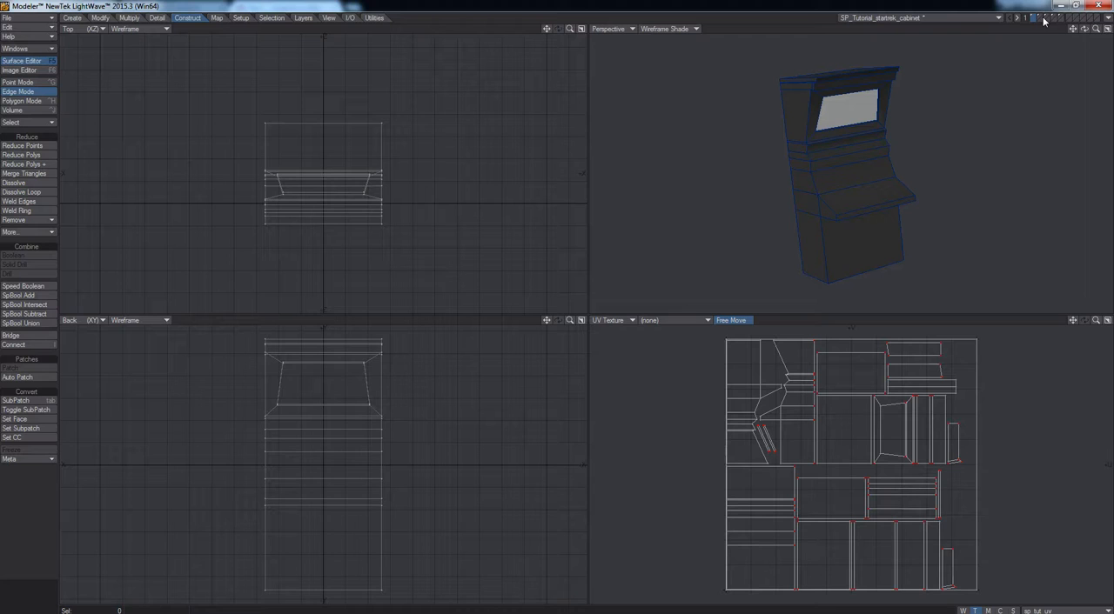
{"action": "left_click", "coordinate": [1044, 19]}
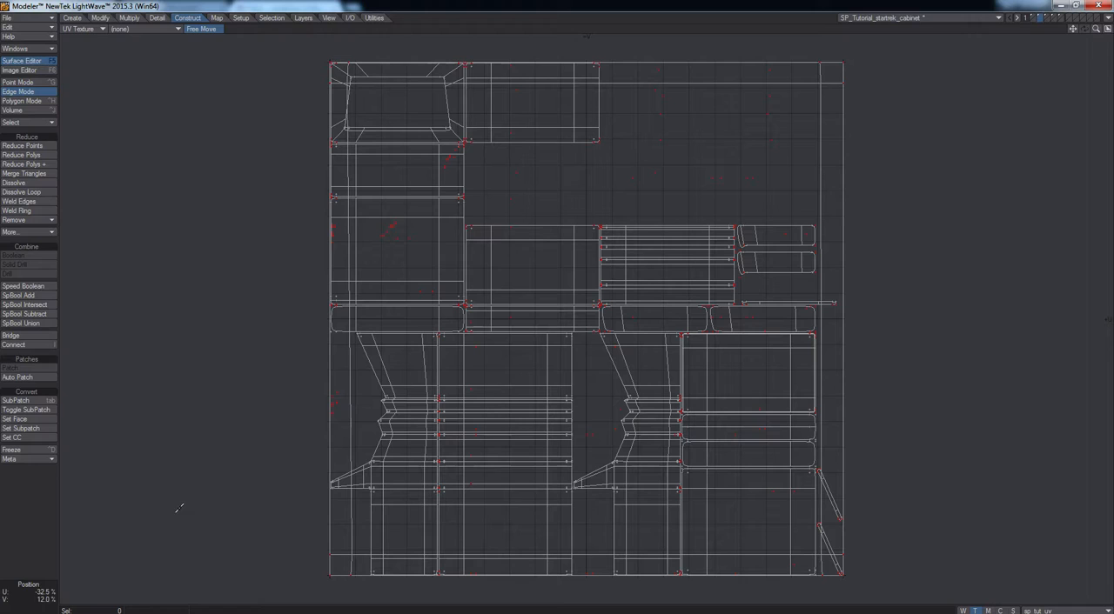
{"action": "left_click", "coordinate": [19, 100]}
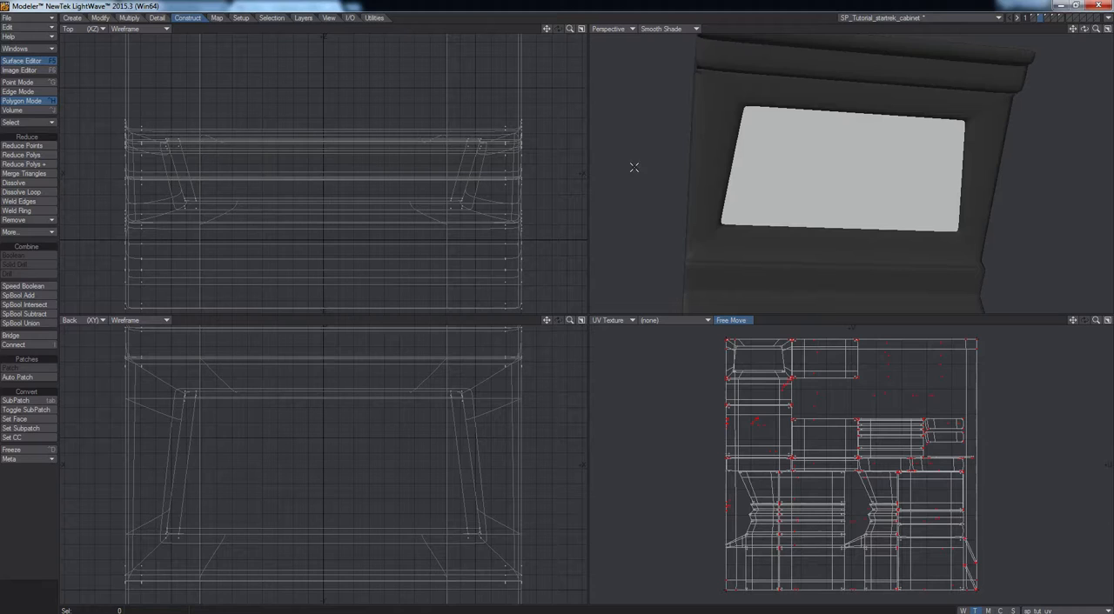
- Select the console surface's polygons and the screen's nine polygons in Polygon Statistics
{"action": "left_click", "coordinate": [22, 60]}
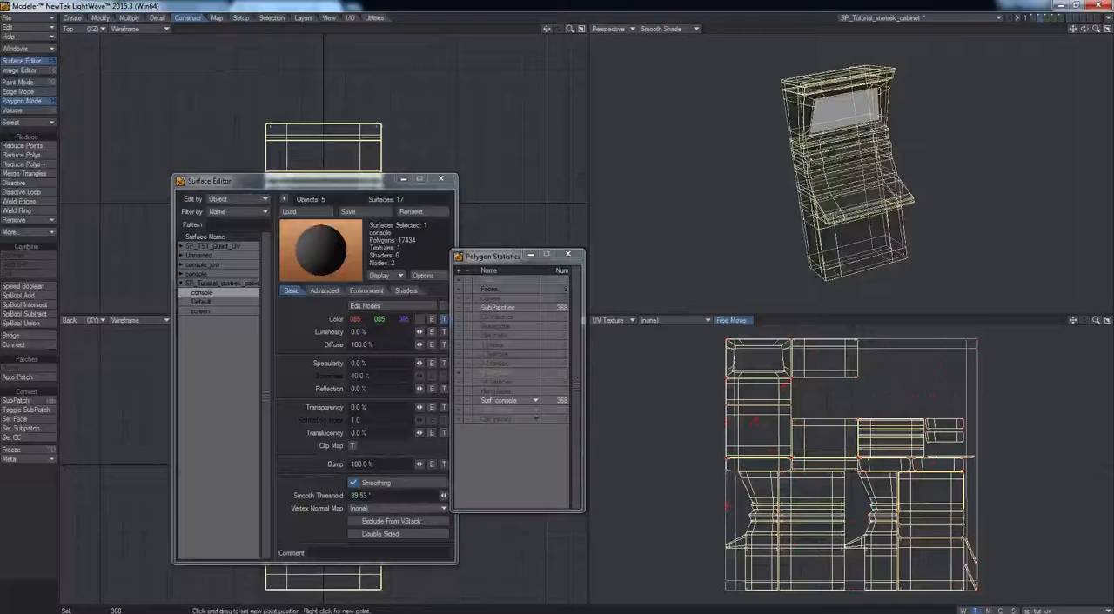
{"action": "left_click", "coordinate": [199, 311]}
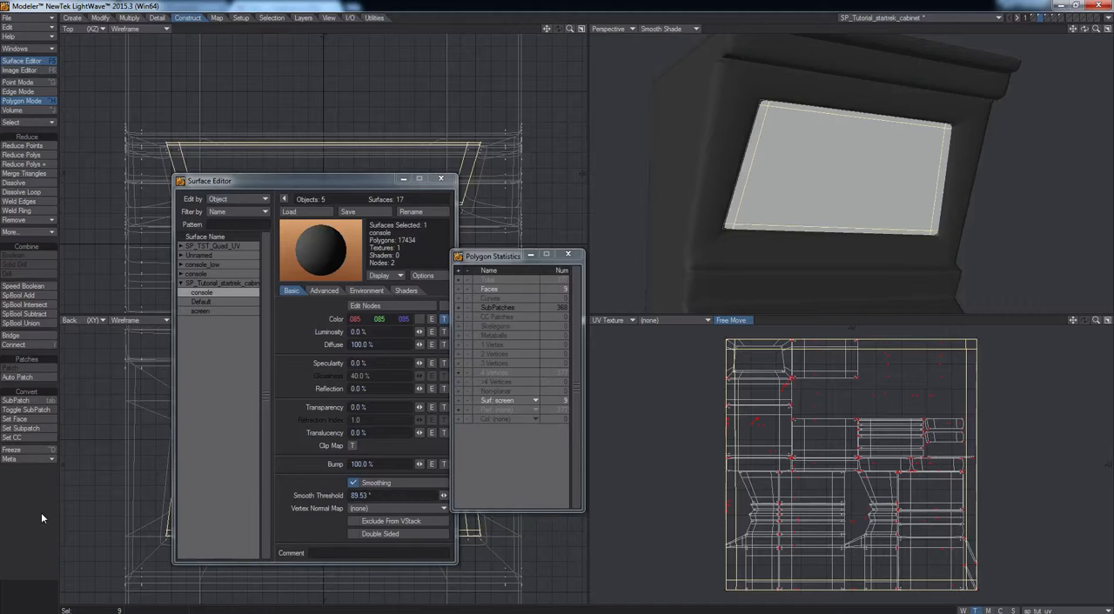
{"action": "left_click", "coordinate": [567, 254]}
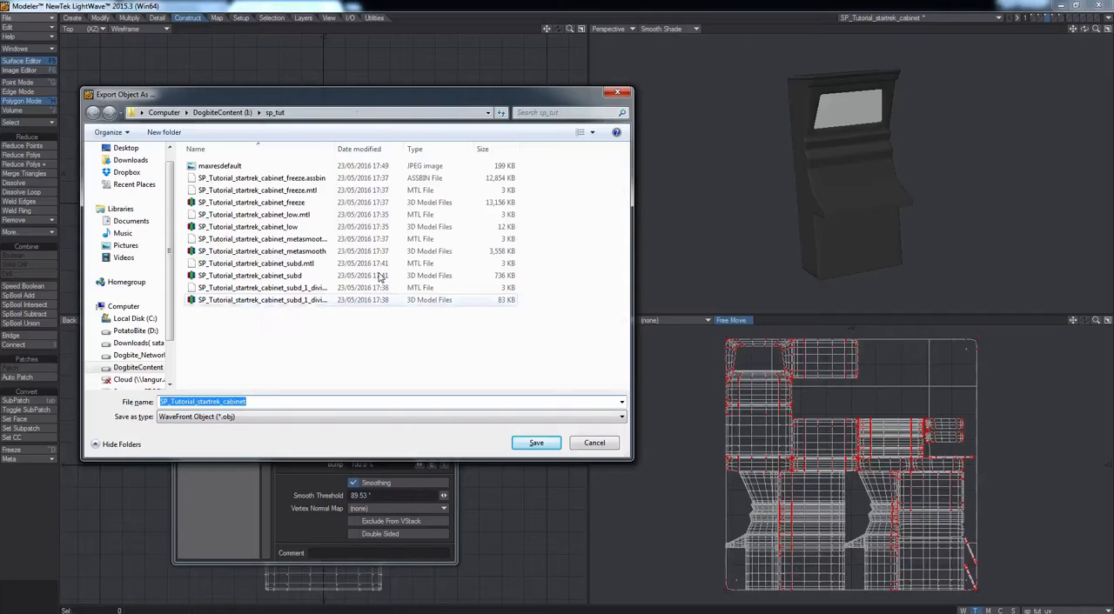
- Export over the existing SP_Tutorial_startrek_cabinet_subd OBJ file
{"action": "left_click", "coordinate": [250, 274]}
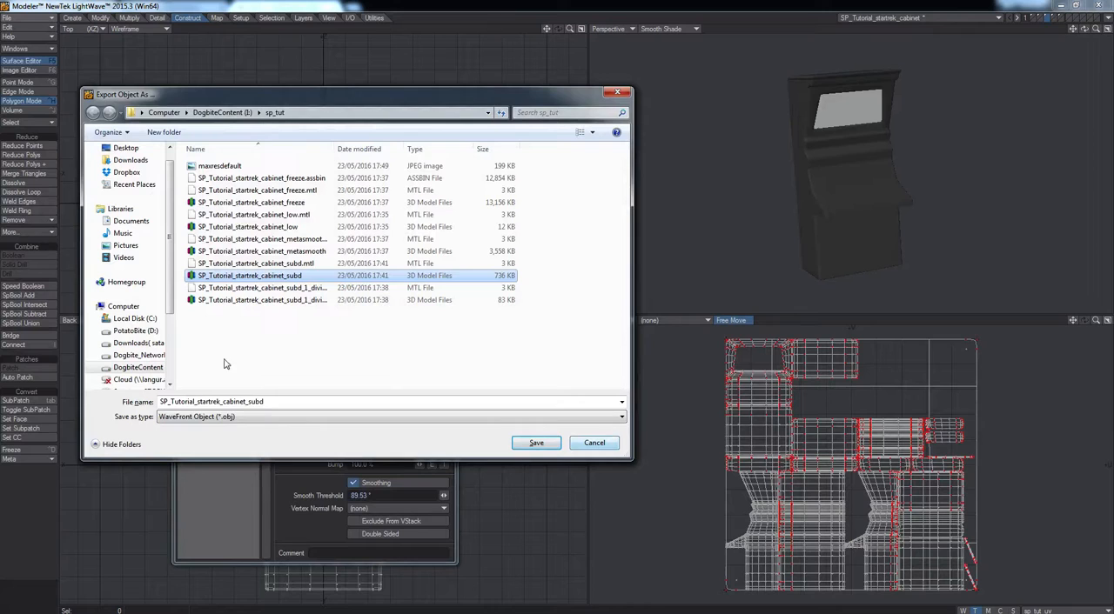
{"action": "left_click", "coordinate": [535, 443]}
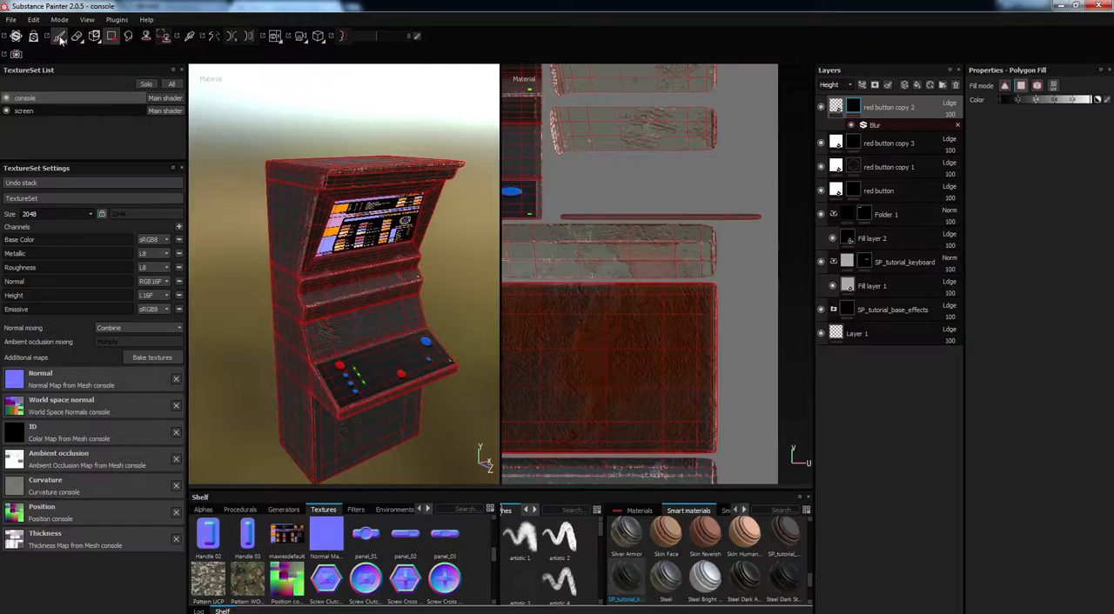
- Start a new project with the cabinet_subd mesh, OpenGL normal format and 1024 resolution, discarding changes
{"action": "left_click", "coordinate": [11, 19]}
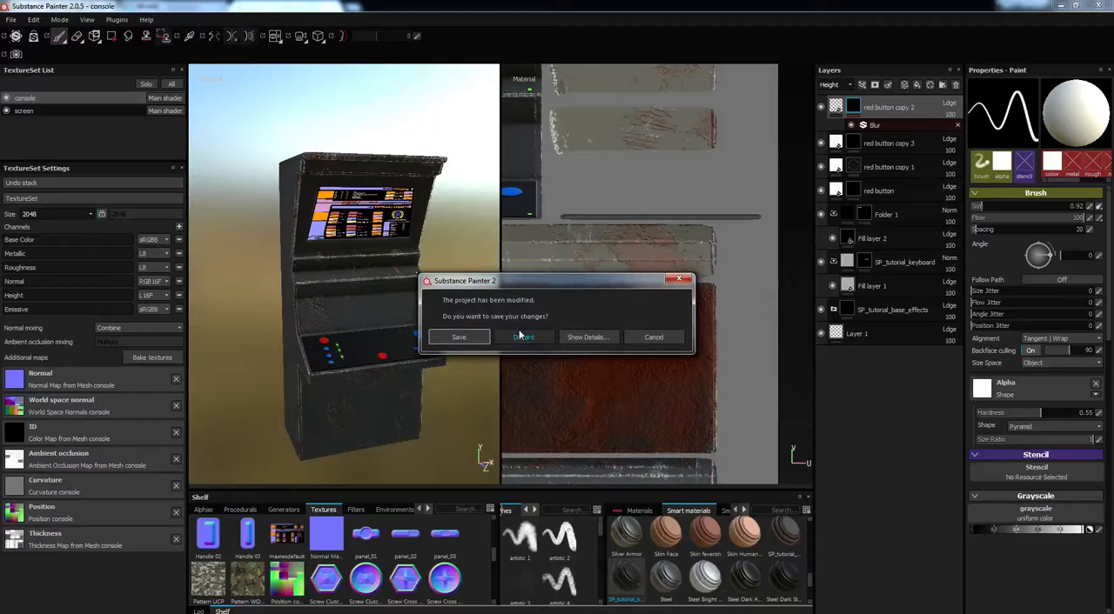
{"action": "left_click", "coordinate": [523, 337]}
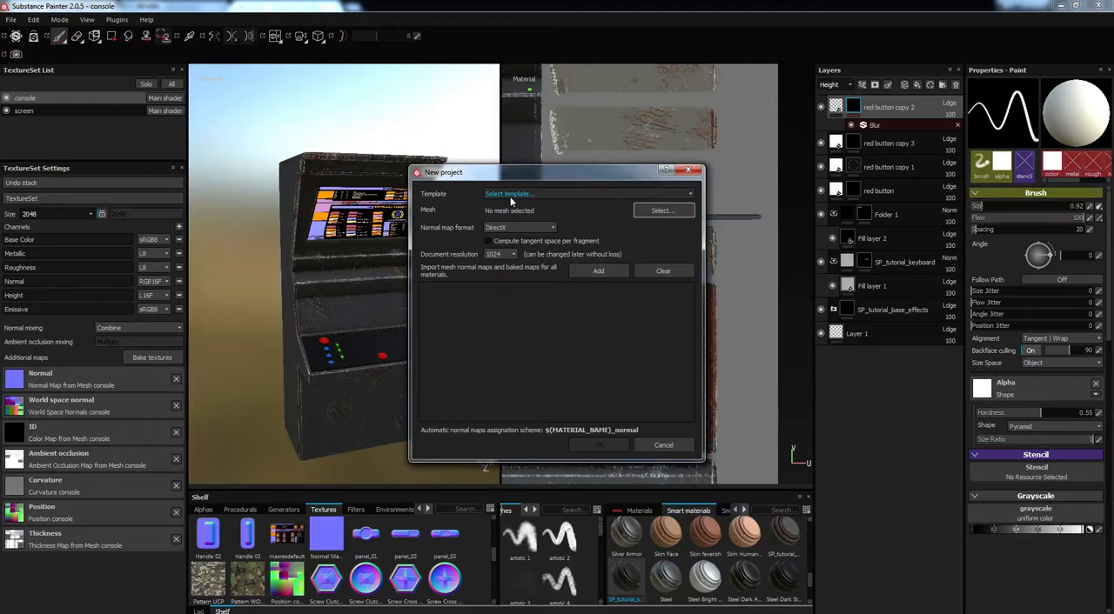
{"action": "left_click", "coordinate": [662, 210]}
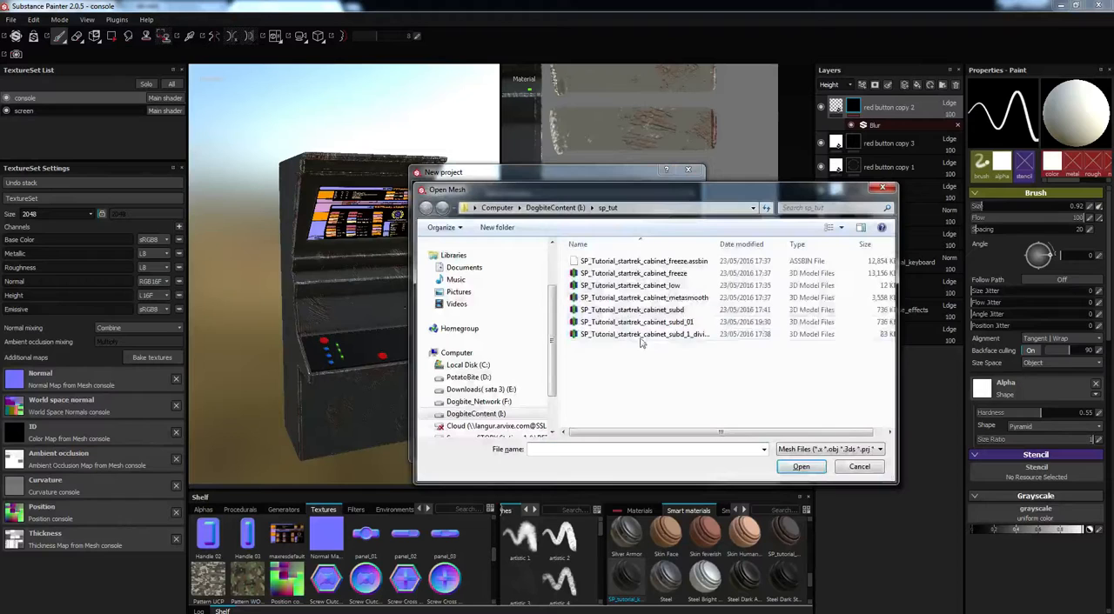
{"action": "left_click", "coordinate": [631, 310]}
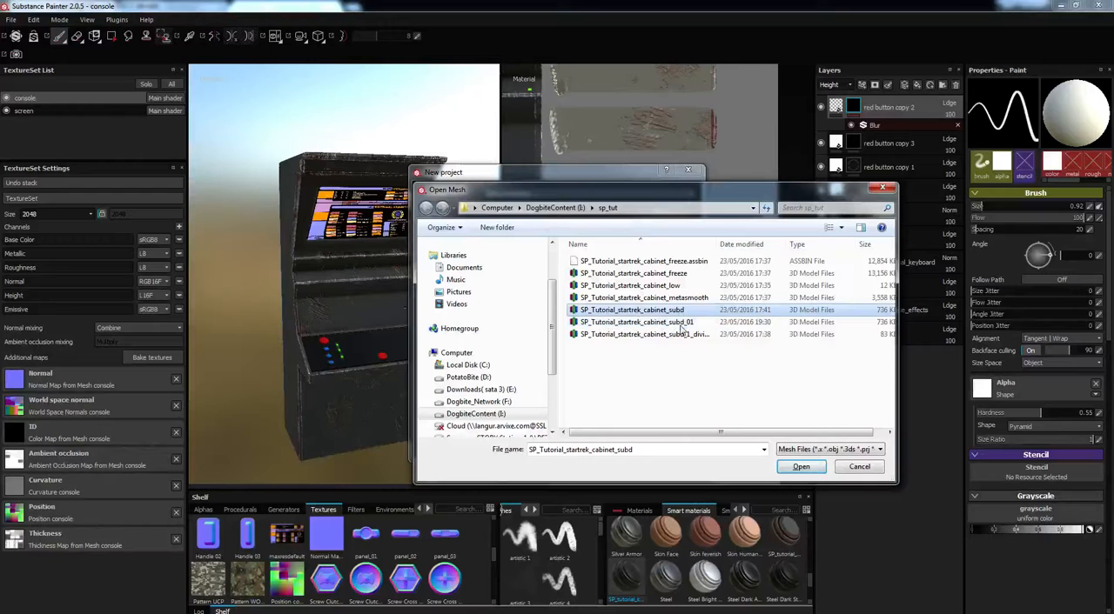
{"action": "left_click", "coordinate": [799, 467]}
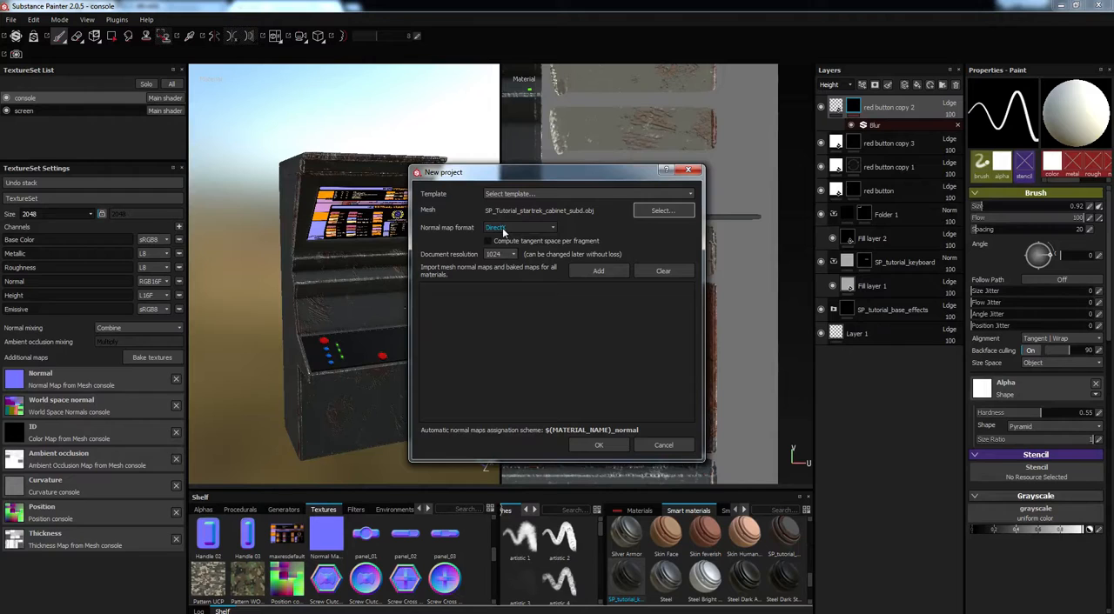
{"action": "left_click", "coordinate": [519, 227]}
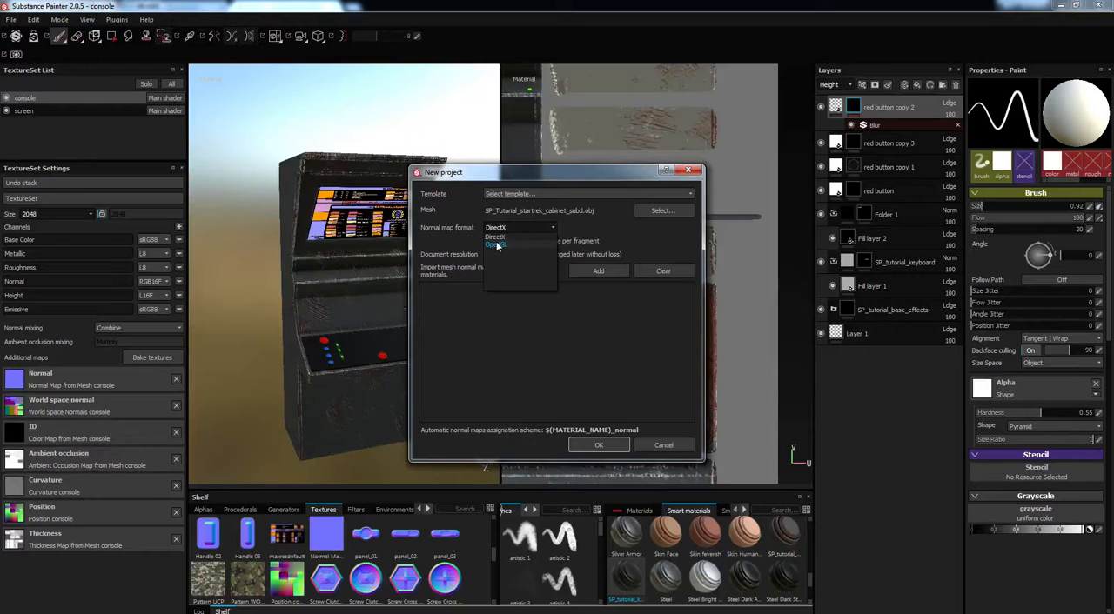
{"action": "left_click", "coordinate": [495, 237]}
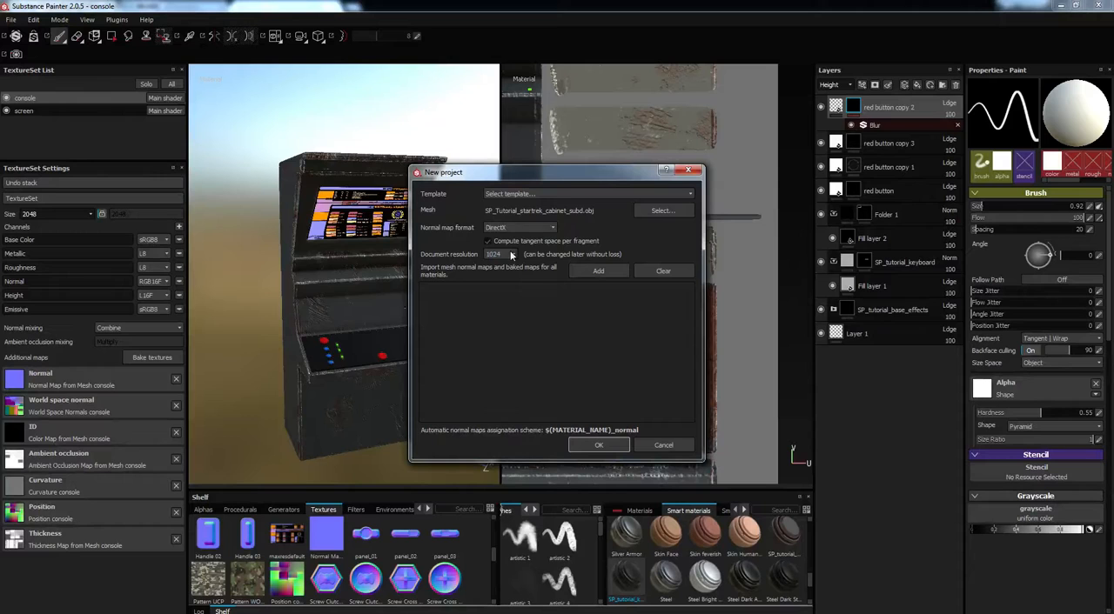
{"action": "left_click", "coordinate": [599, 444]}
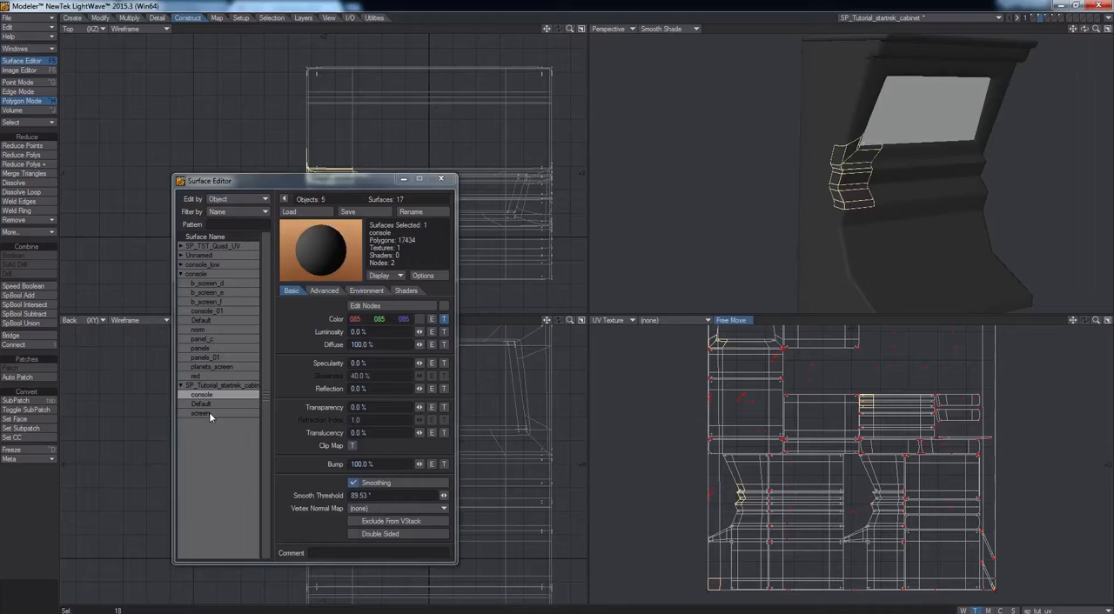
- Inspect the cabinet's screen surface in the Surface Editor
{"action": "left_click", "coordinate": [200, 412]}
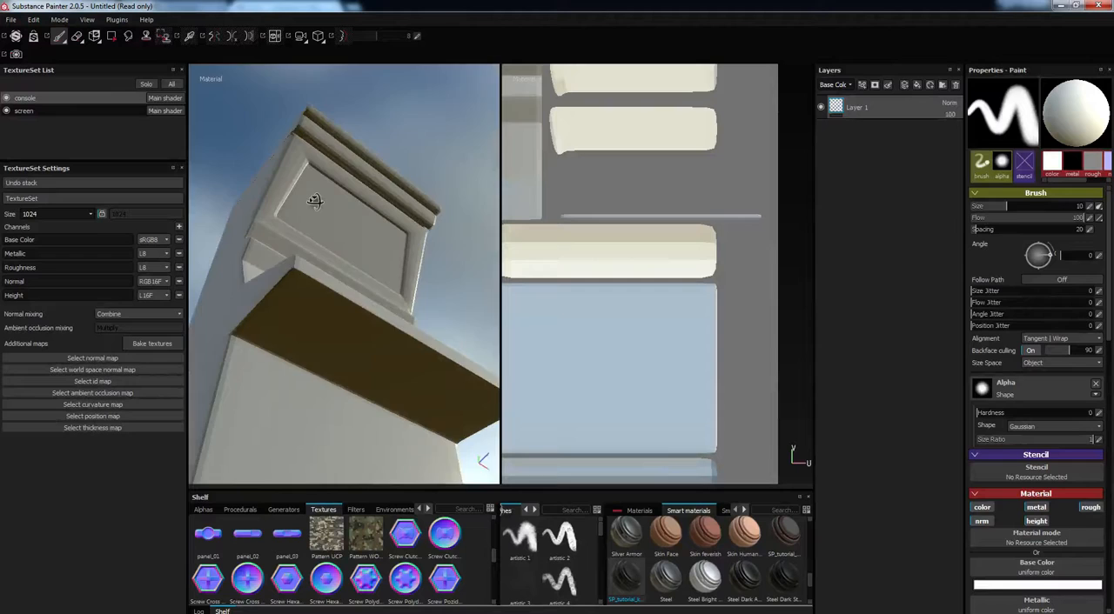
- Rotate the view to look over the whole untextured cabinet mesh
{"action": "left_click_drag", "start_coordinate": [314, 202], "coordinate": [363, 241]}
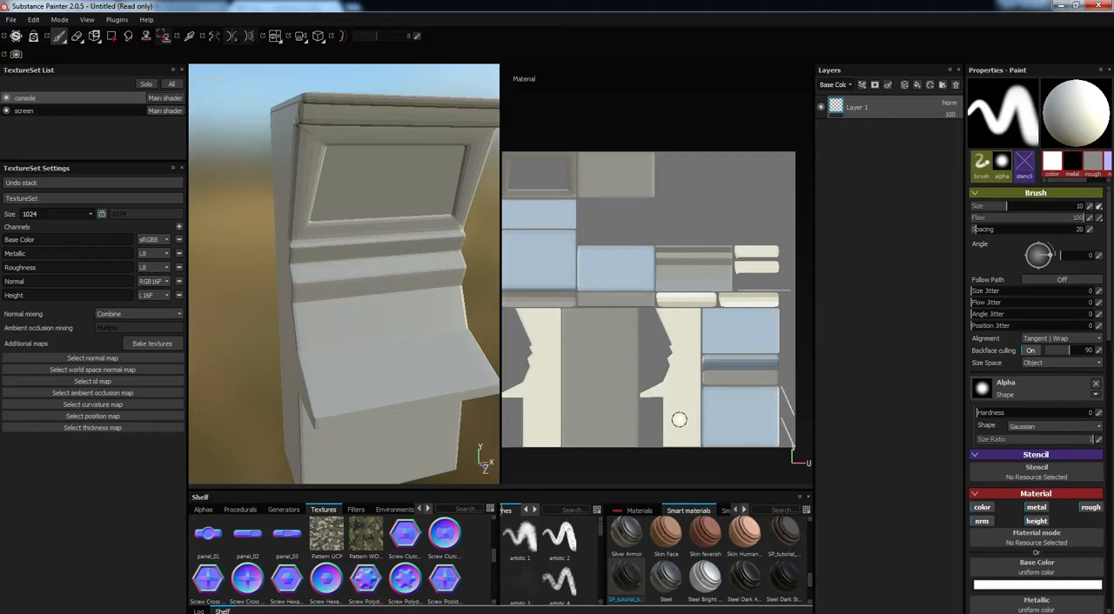
{"action": "left_click", "coordinate": [275, 36]}
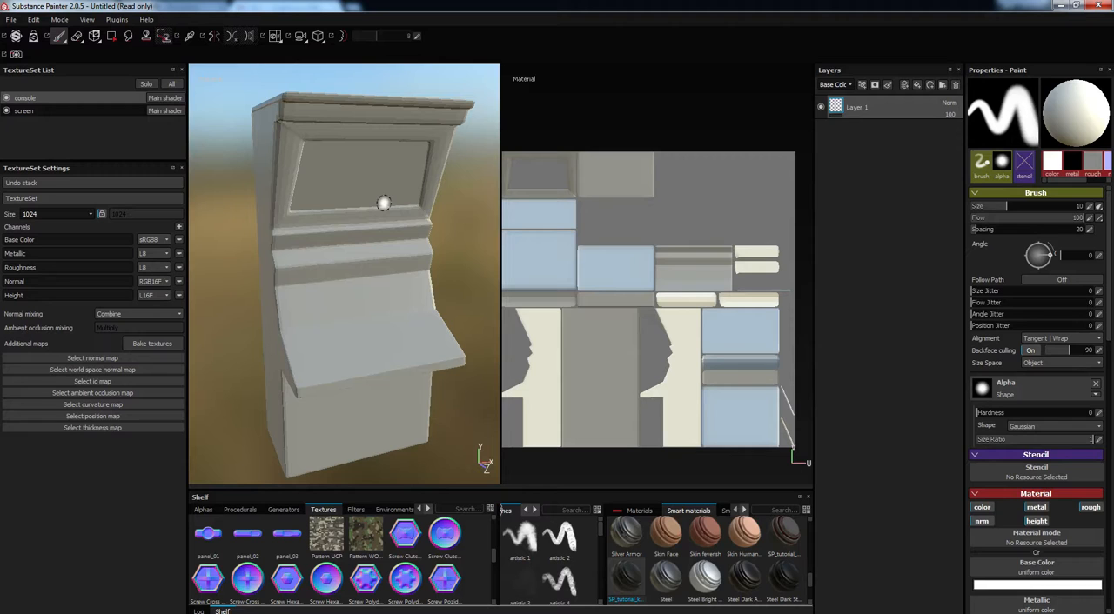
{"action": "left_click", "coordinate": [151, 343]}
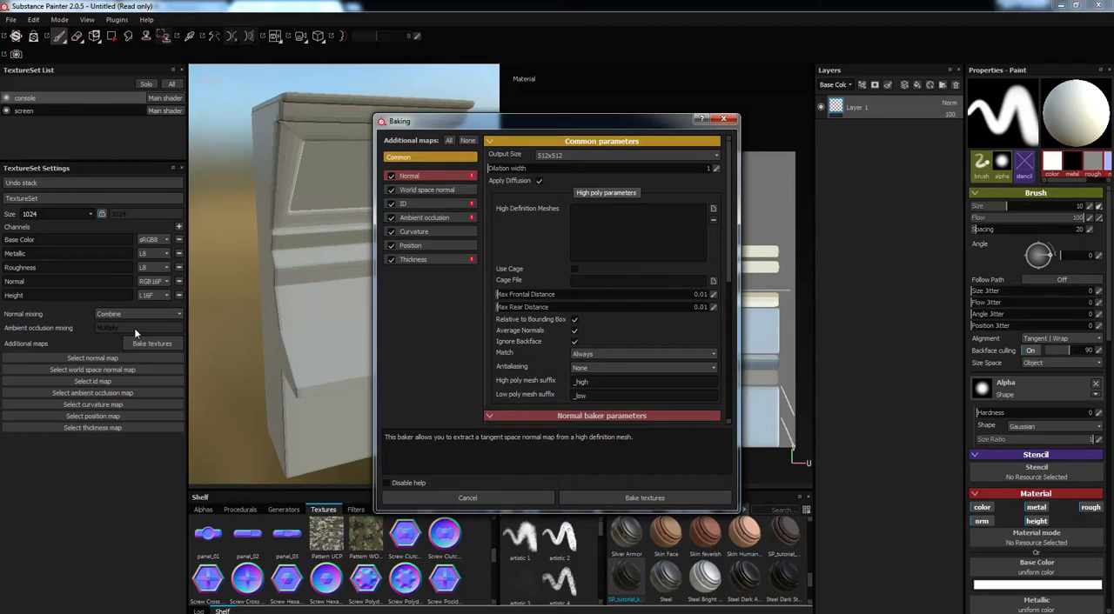
- Set bake output to 4096x4096 and review the normal, world space normal and AO bakers
{"action": "left_click", "coordinate": [403, 203]}
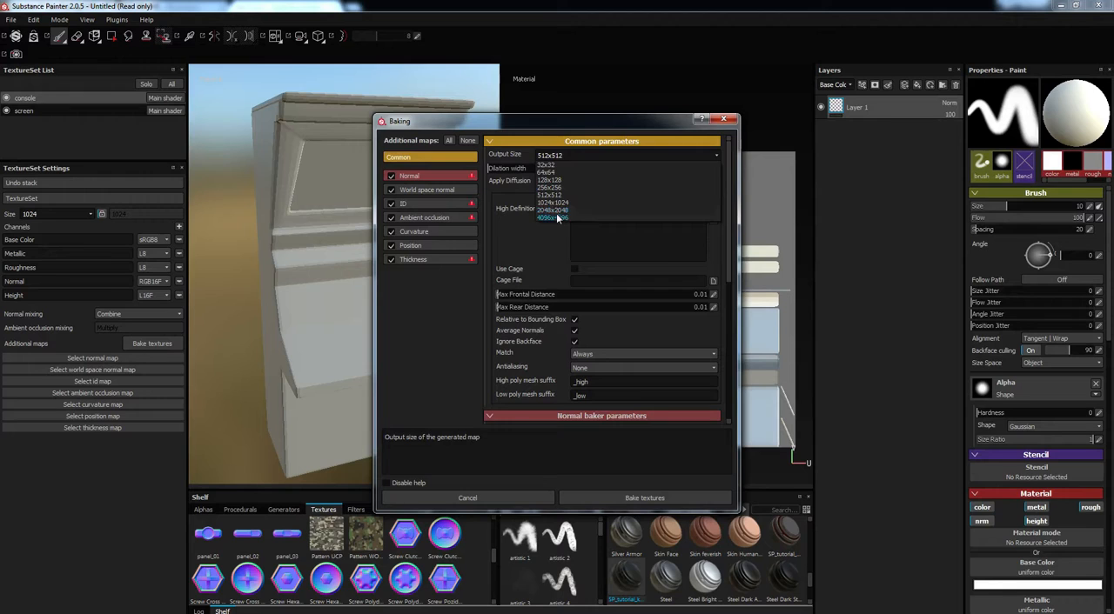
{"action": "left_click", "coordinate": [552, 218]}
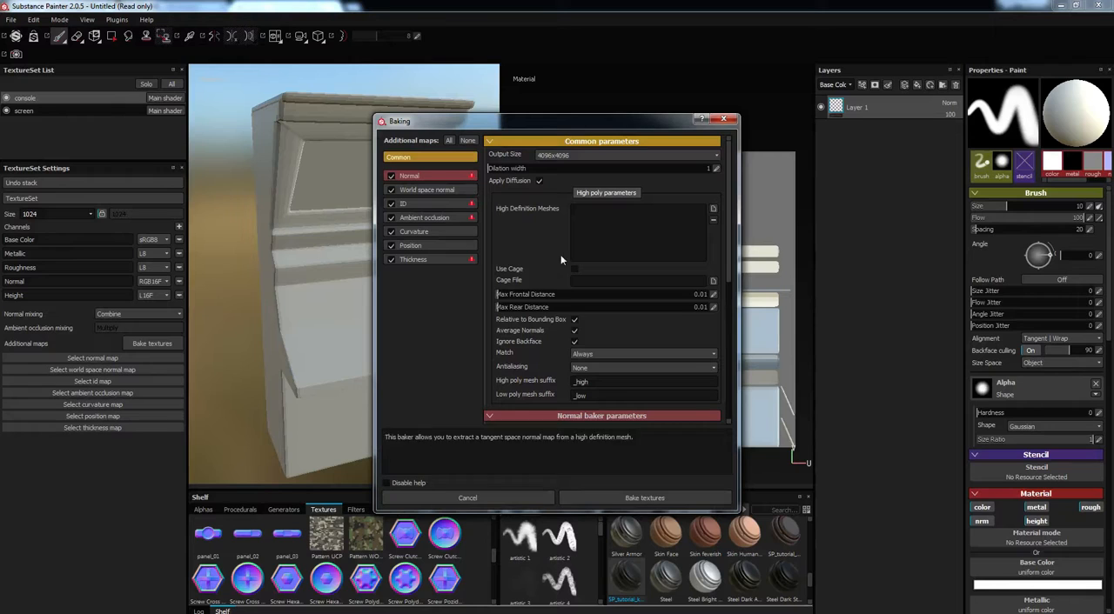
{"action": "left_click", "coordinate": [427, 190]}
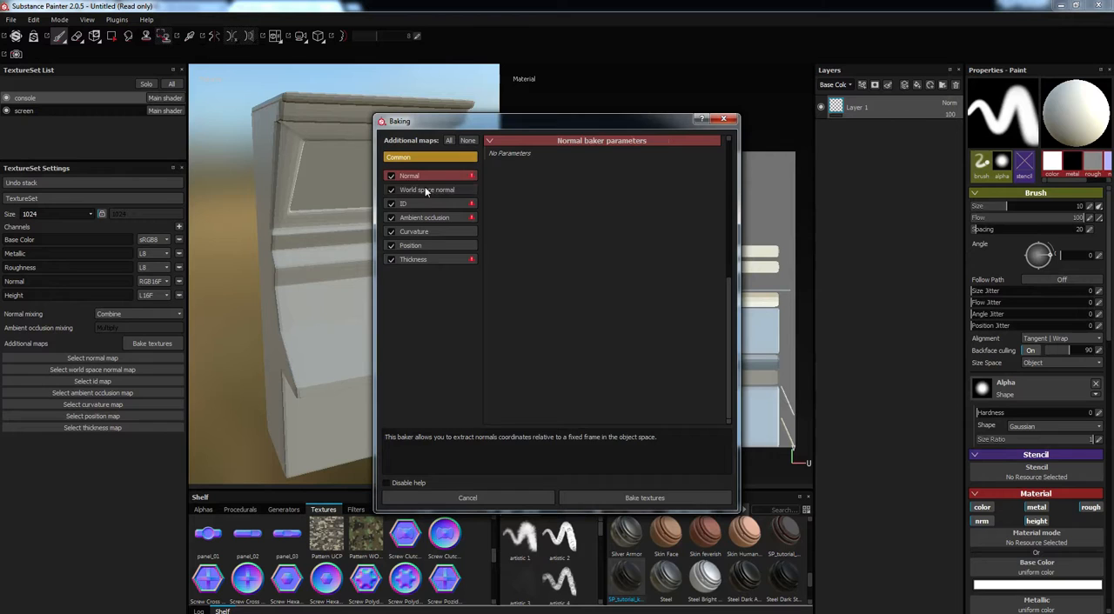
{"action": "left_click", "coordinate": [413, 259]}
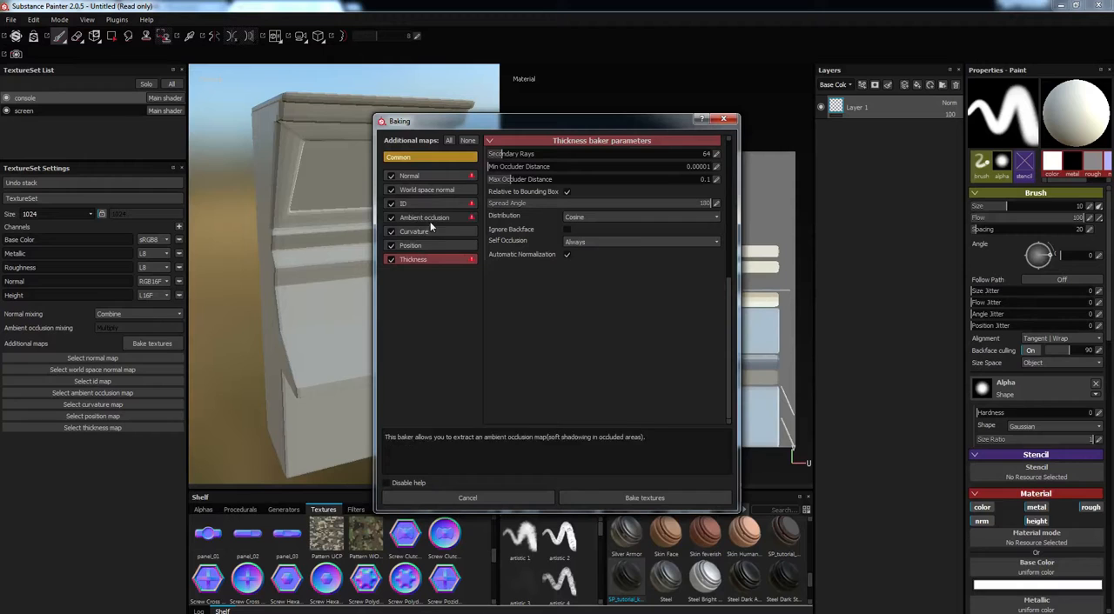
{"action": "left_click", "coordinate": [644, 498]}
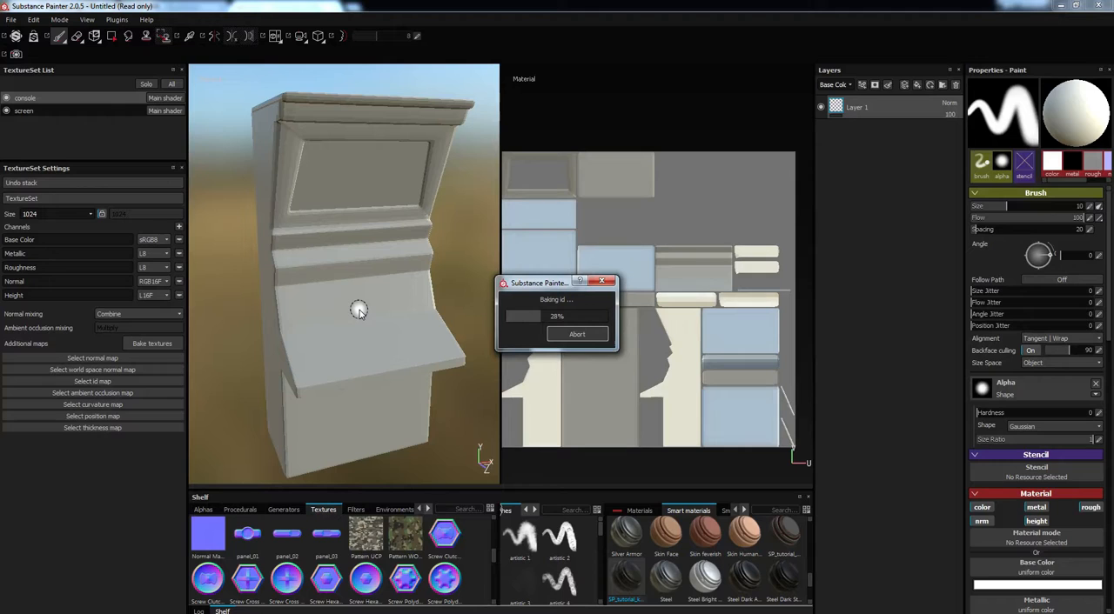
{"action": "mouse_move", "coordinate": [588, 304]}
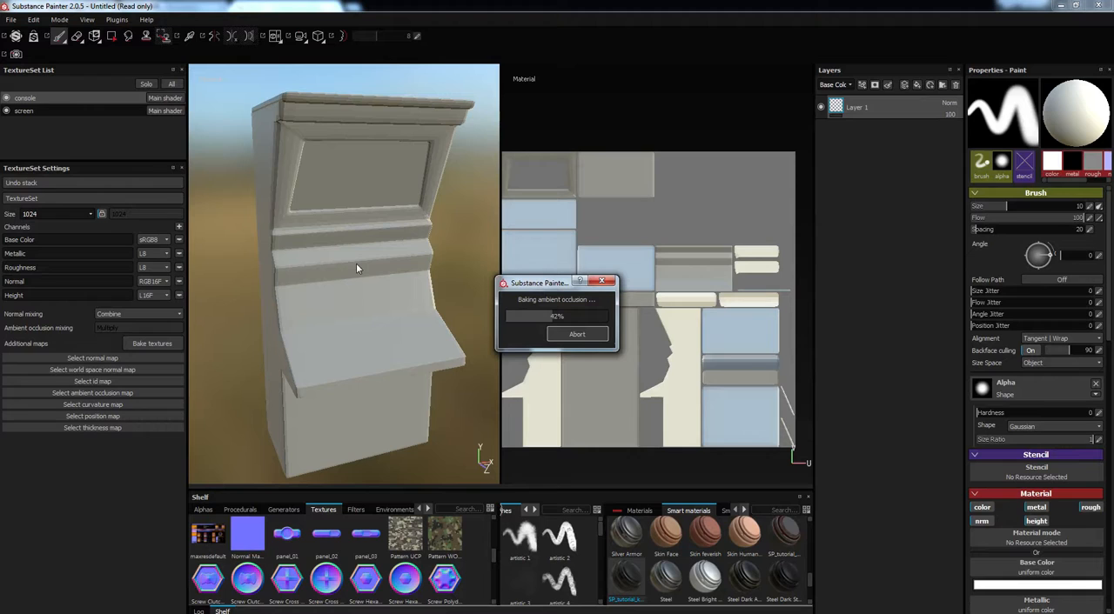
{"action": "mouse_move", "coordinate": [450, 313]}
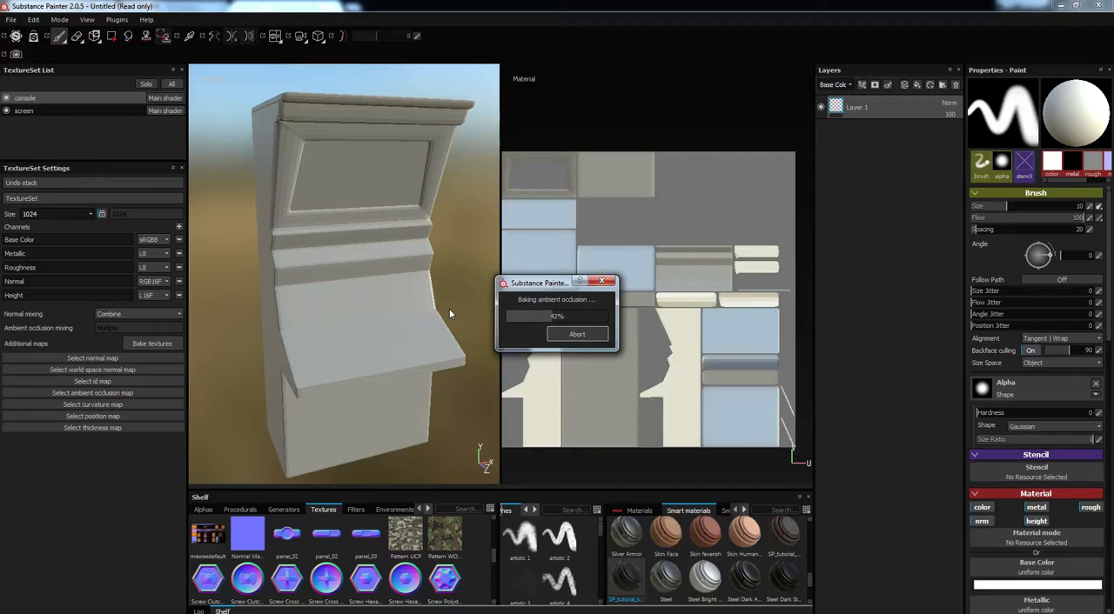
{"action": "mouse_move", "coordinate": [445, 276]}
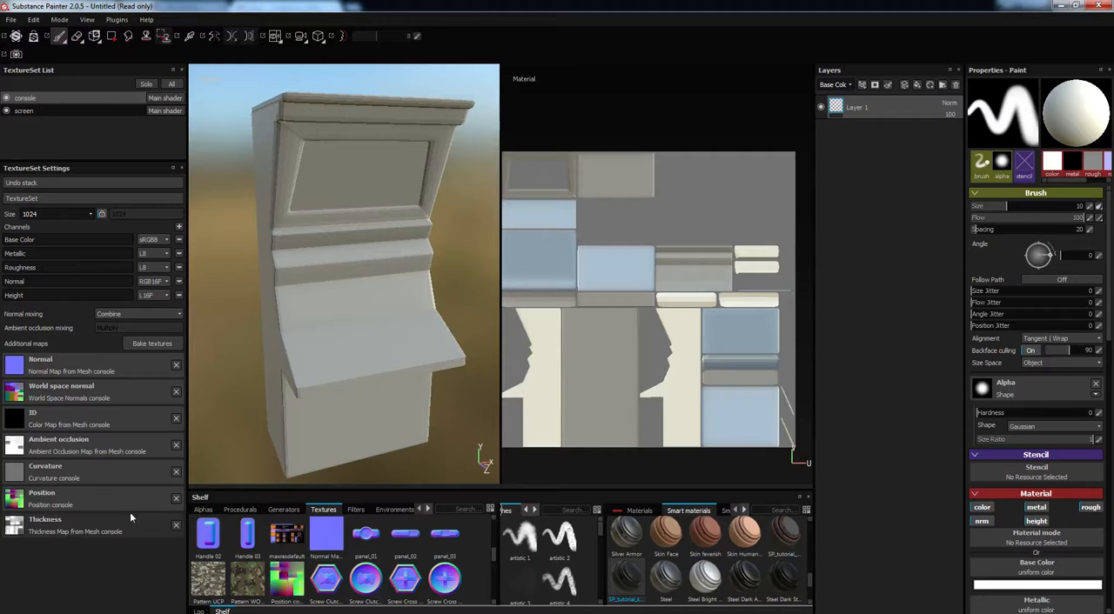
- Check that the baked maps fill the console's Additional maps list
{"action": "left_click", "coordinate": [917, 85]}
{"action": "type", "text": "console"}
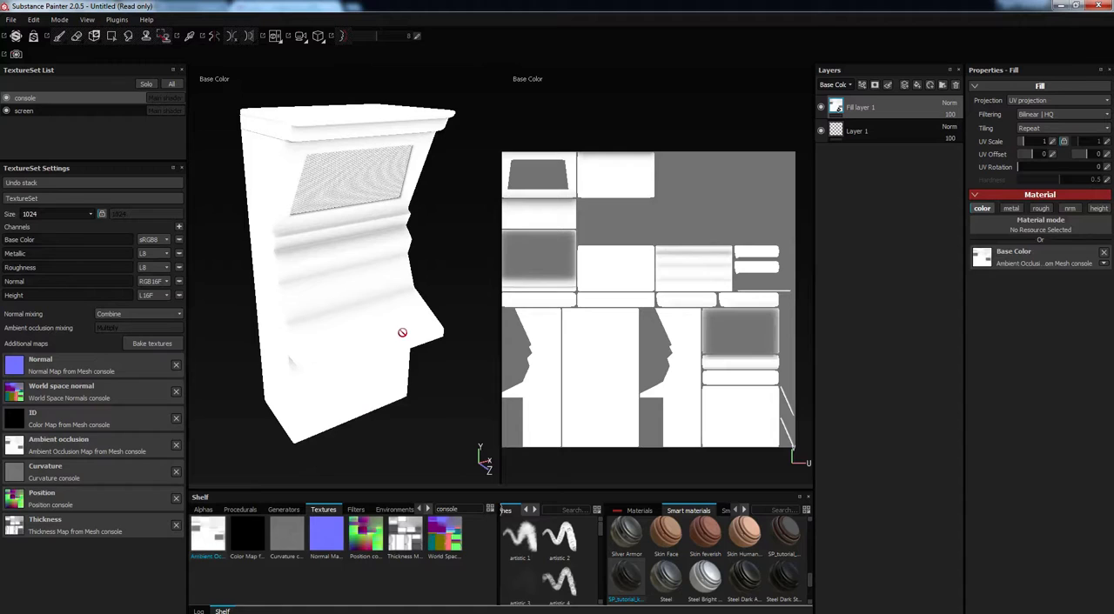
- Open the Edit menu with the ambient occlusion fill layer in place
{"action": "left_click", "coordinate": [33, 19]}
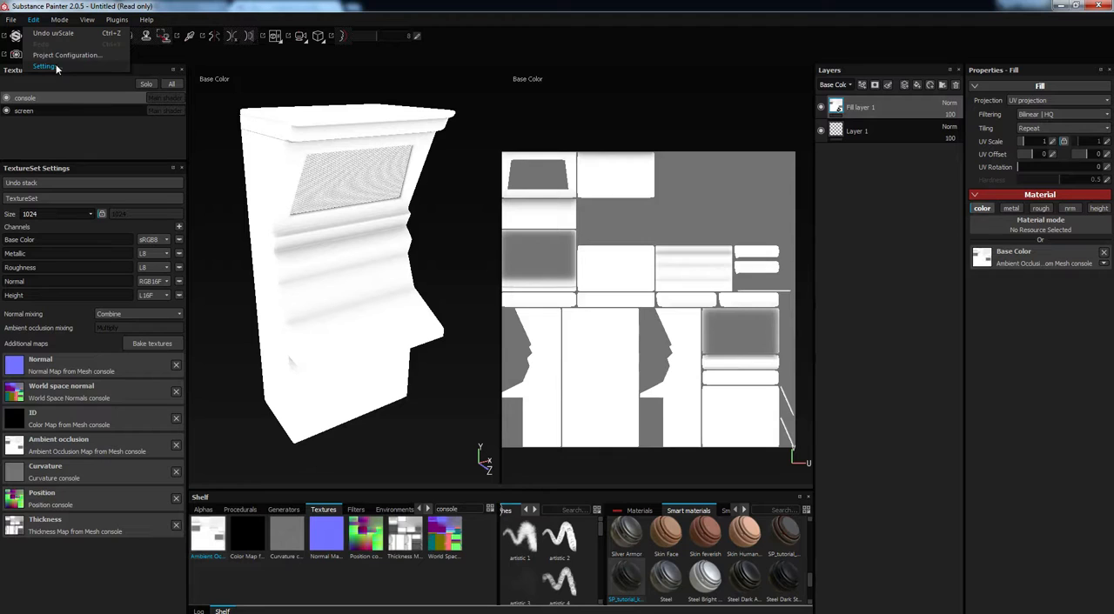
- Browse the Settings dialog's keyboard shortcuts and general interface and camera options
{"action": "left_click", "coordinate": [43, 67]}
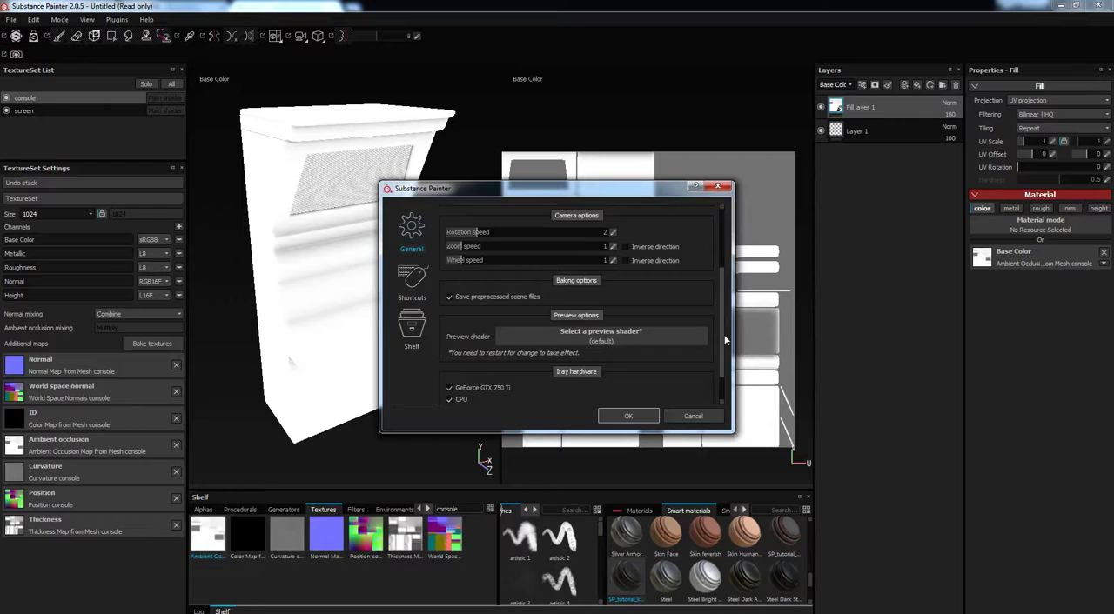
{"action": "left_click", "coordinate": [412, 279]}
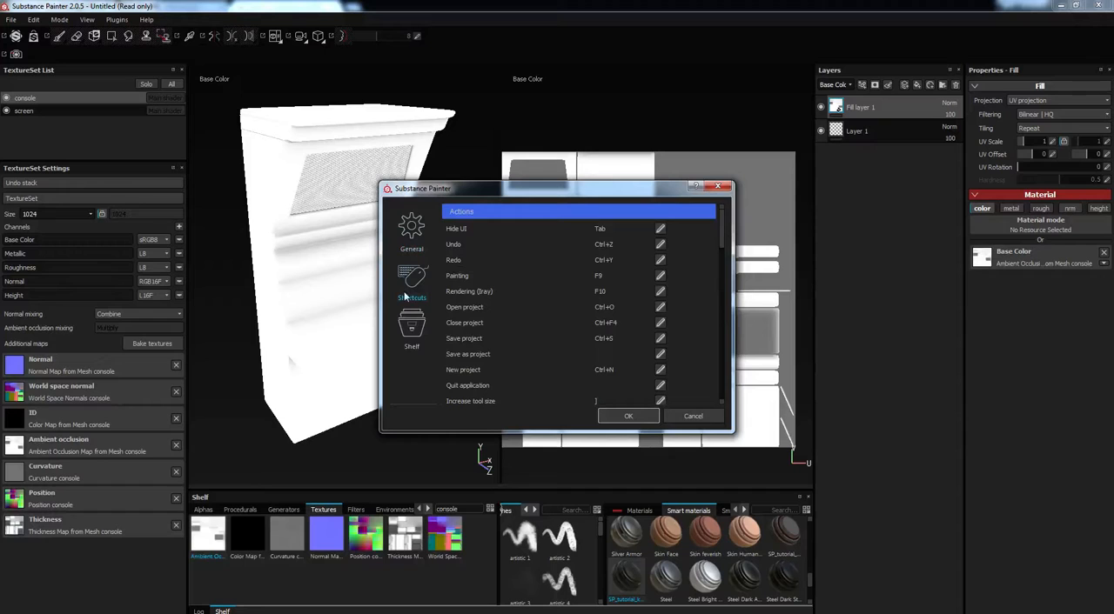
{"action": "left_click", "coordinate": [410, 231]}
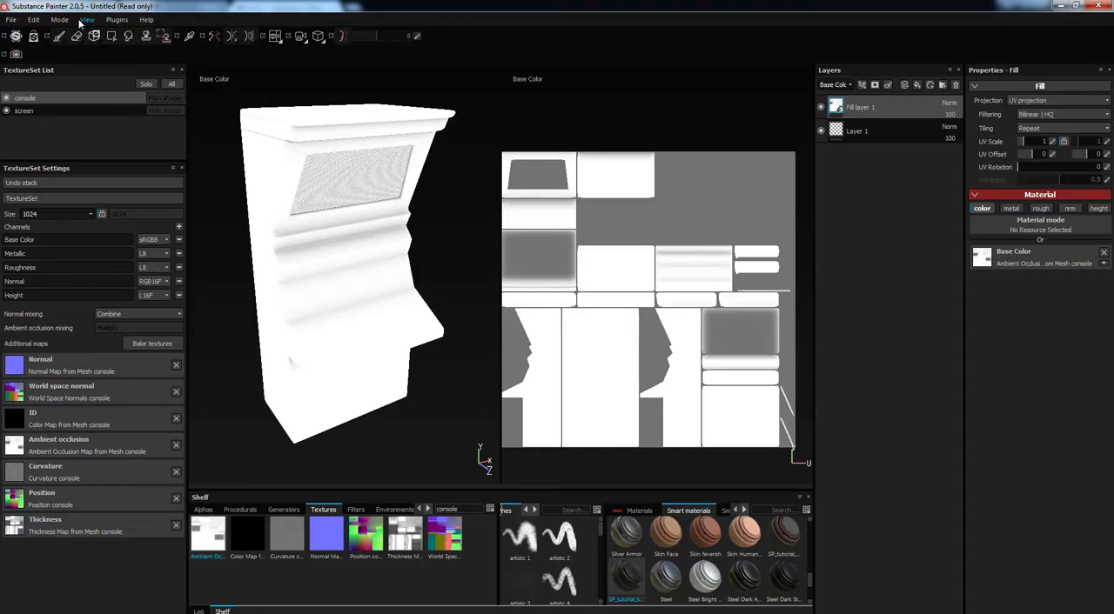
{"action": "left_click", "coordinate": [34, 19]}
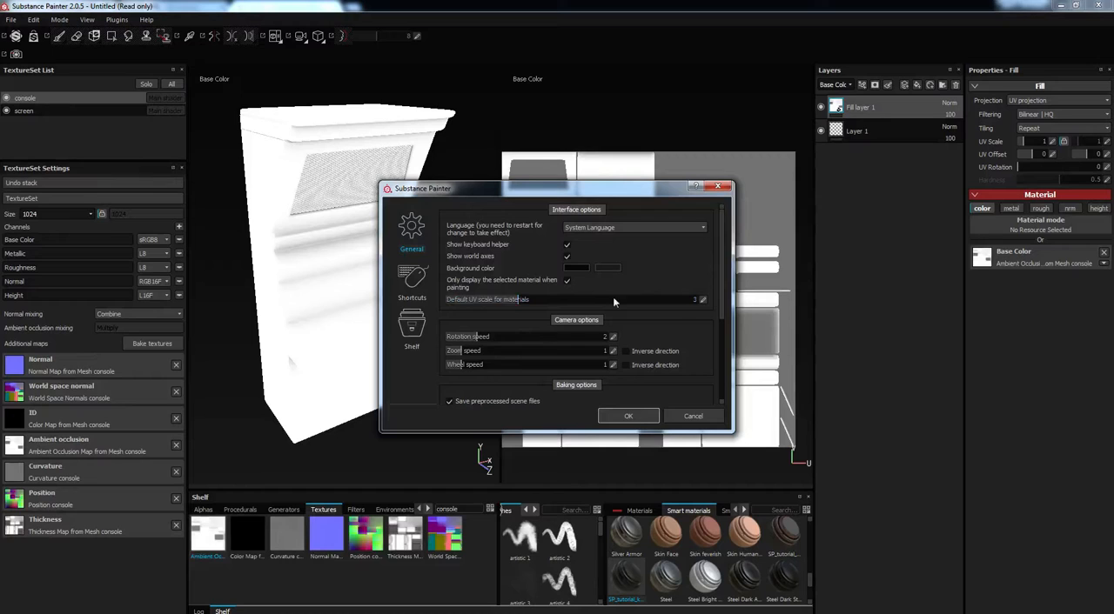
{"action": "left_click", "coordinate": [628, 416]}
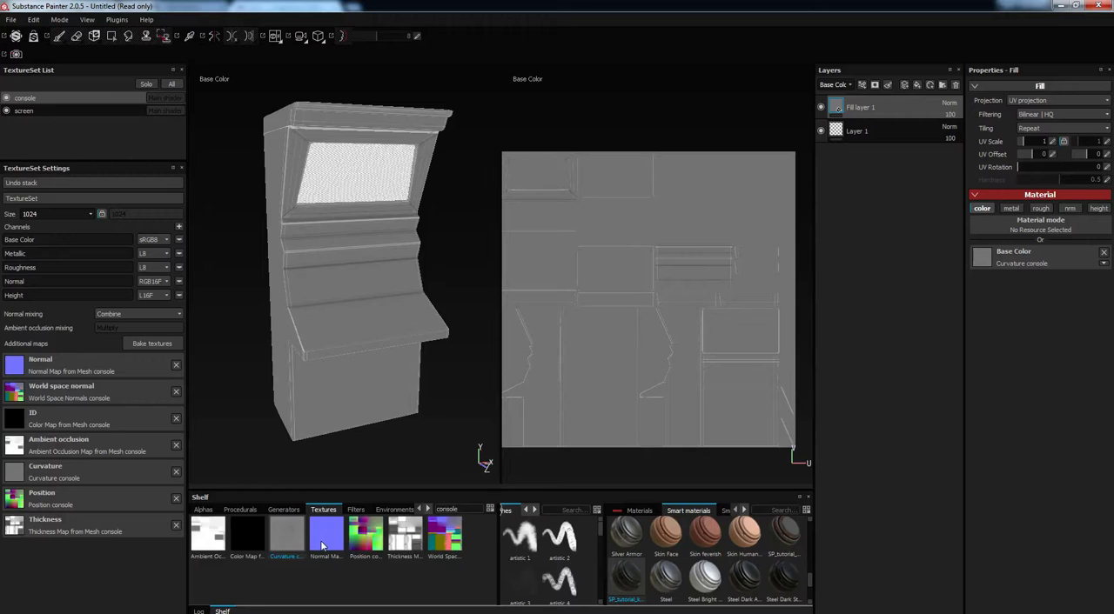
- Preview other baked maps, including the world space normal map, as the fill's base colour
{"action": "left_click", "coordinate": [325, 532]}
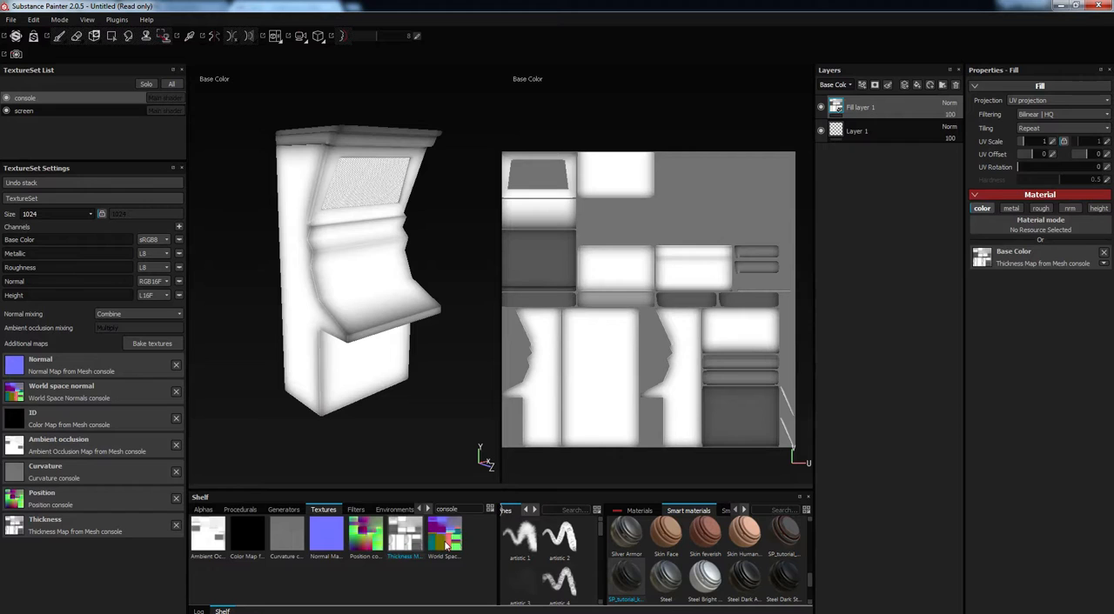
{"action": "left_click", "coordinate": [444, 535]}
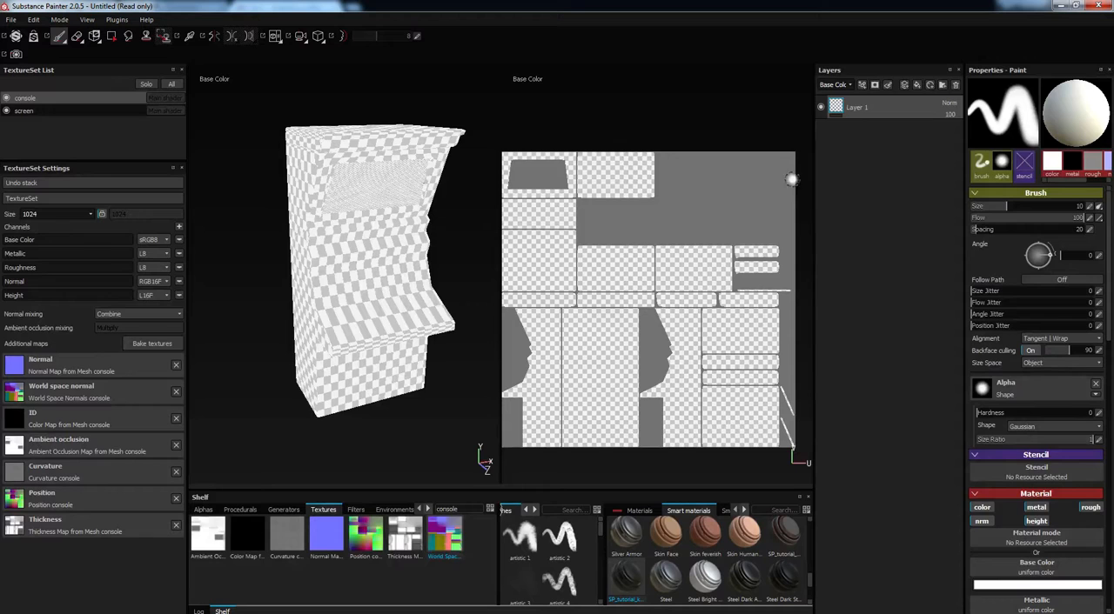
- Add a new fill layer to the console and turn off its normal channel
{"action": "left_click", "coordinate": [874, 84]}
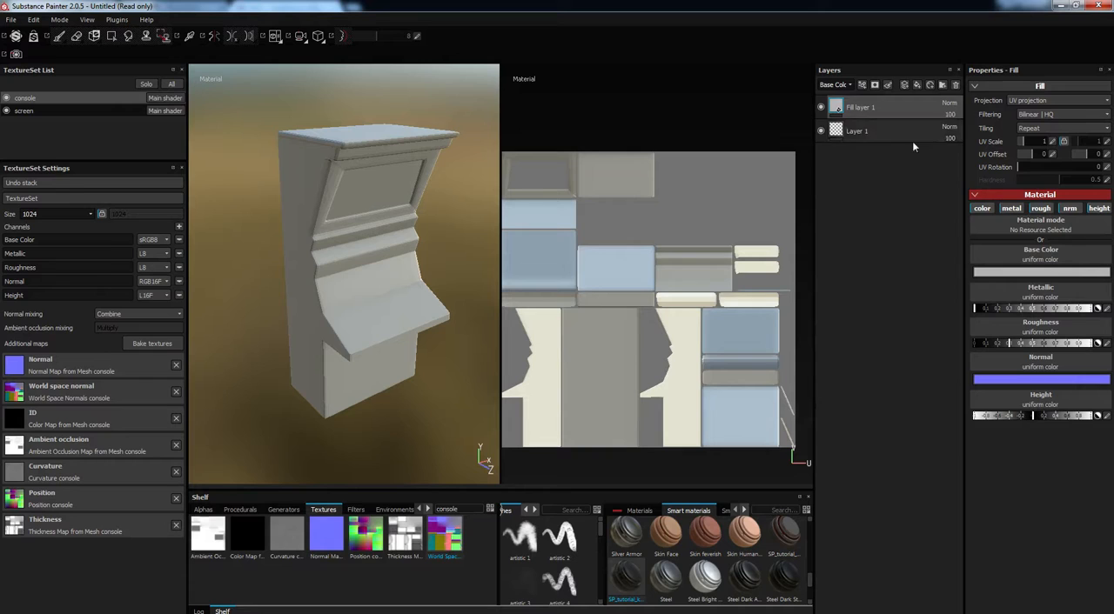
{"action": "left_click", "coordinate": [857, 131]}
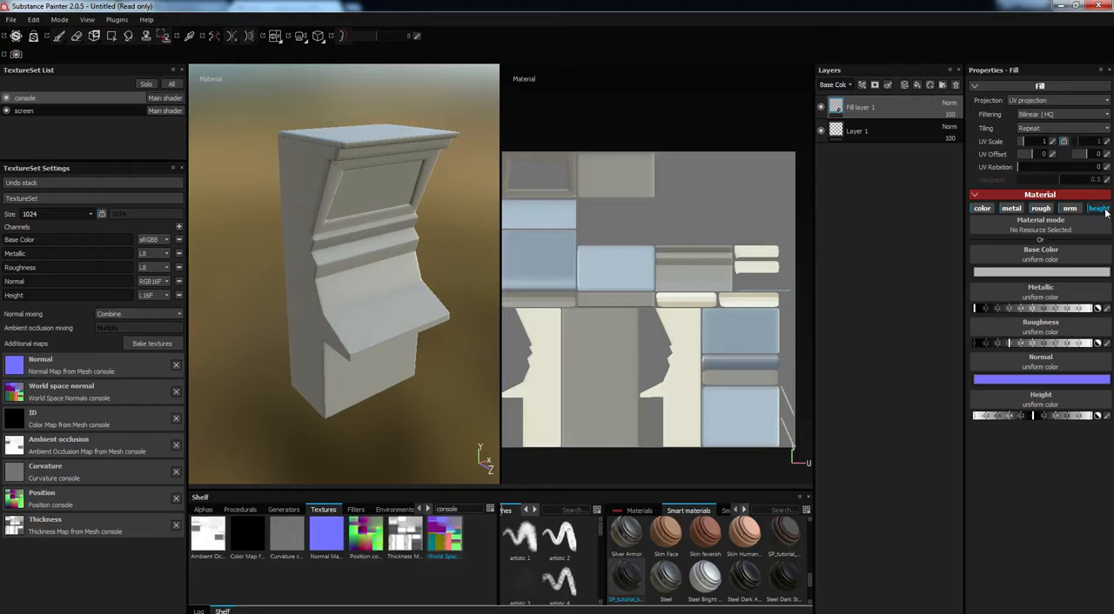
{"action": "left_click", "coordinate": [1097, 208]}
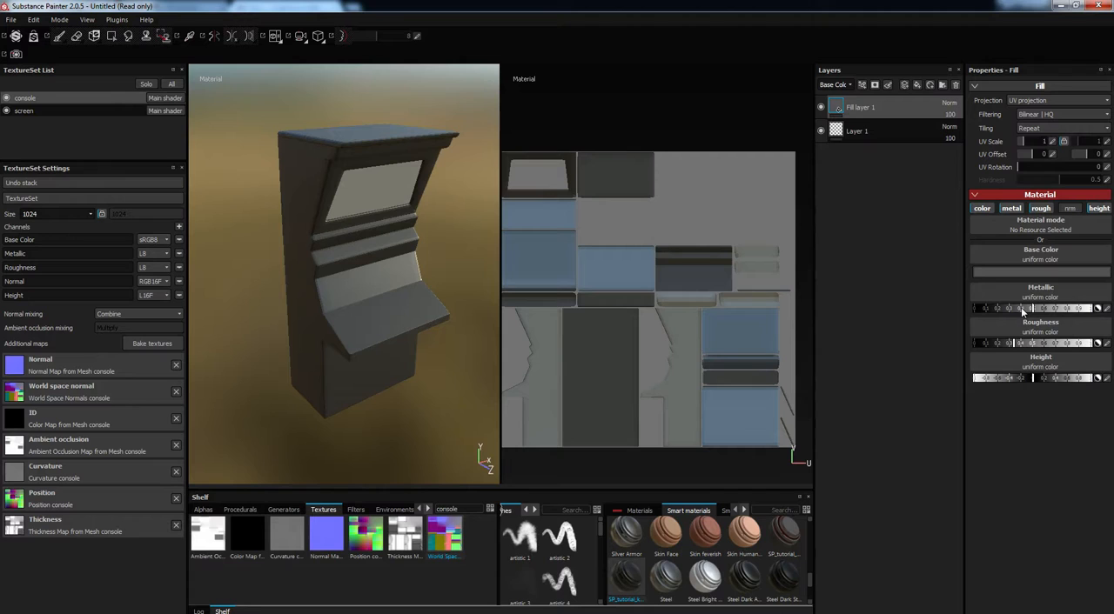
- Adjust the fill's metallic amount and add a Specular channel to the texture set
{"action": "left_click", "coordinate": [178, 239]}
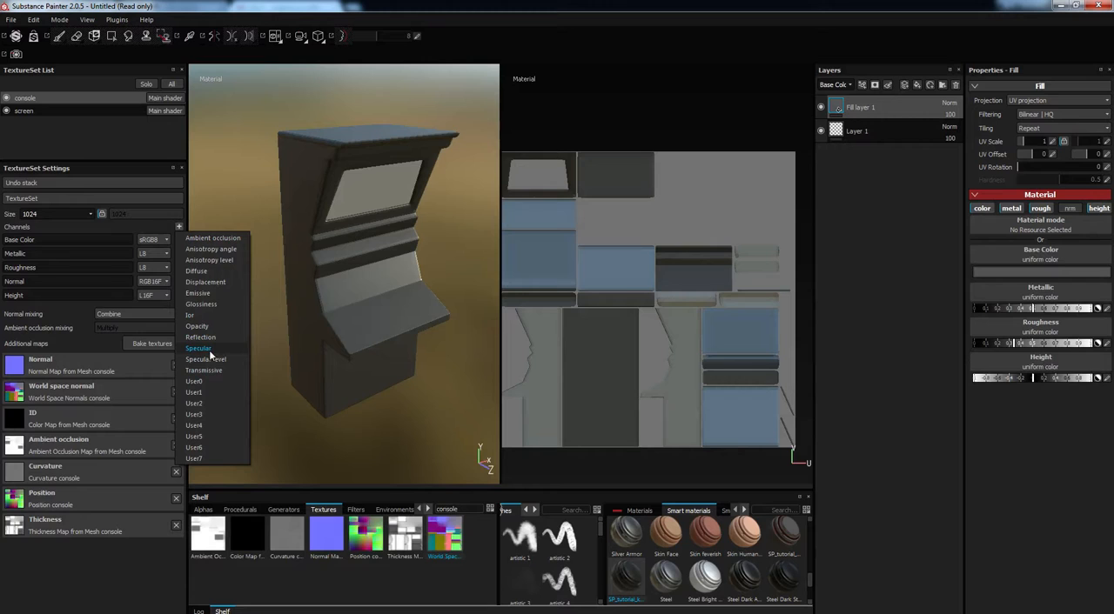
{"action": "left_click", "coordinate": [199, 348]}
{"action": "type", "text": "curv"}
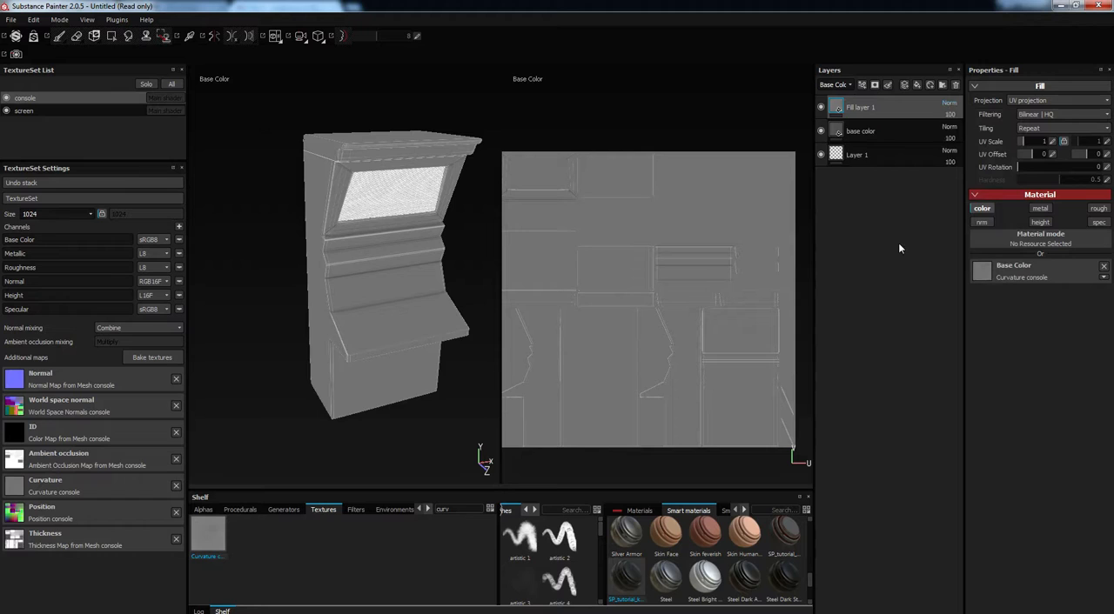
- Work in the layer stack to set up a curvature fill above 'base color'
{"action": "left_click", "coordinate": [948, 102]}
{"action": "type", "text": "occ"}
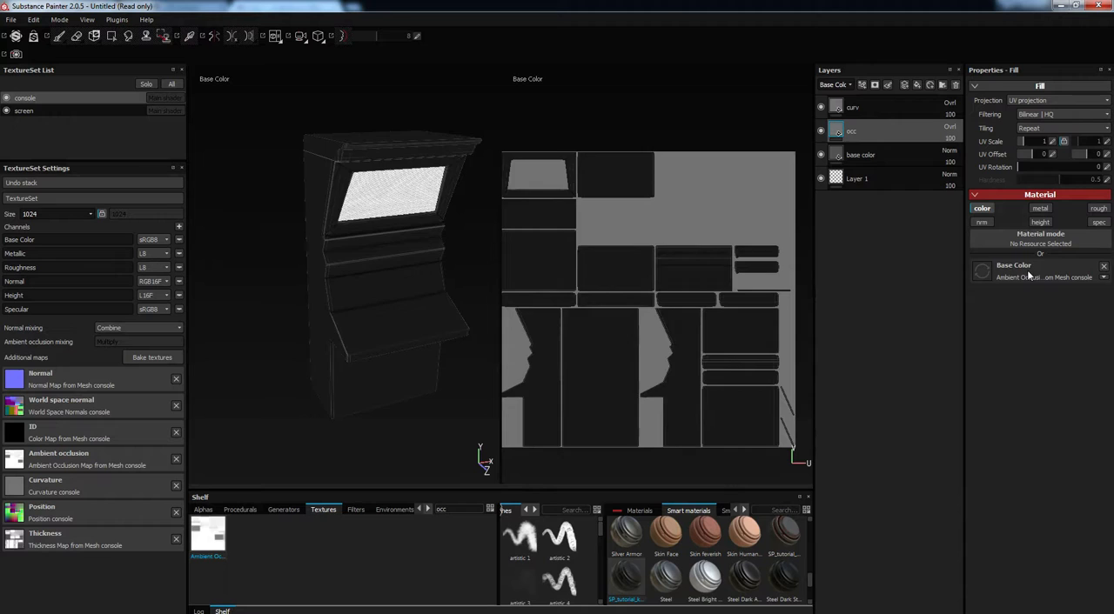
- Fill the 'occ' layer with the Ambient Occlusion map and switch it to Multiply
{"action": "left_click", "coordinate": [949, 126]}
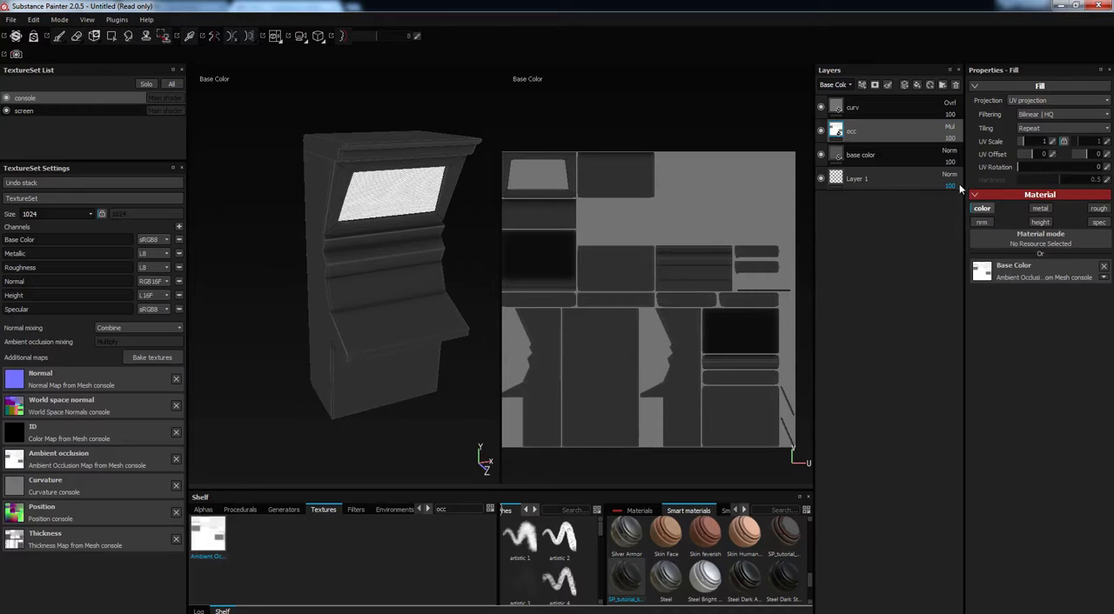
{"action": "left_click_drag", "start_coordinate": [391, 279], "coordinate": [365, 295]}
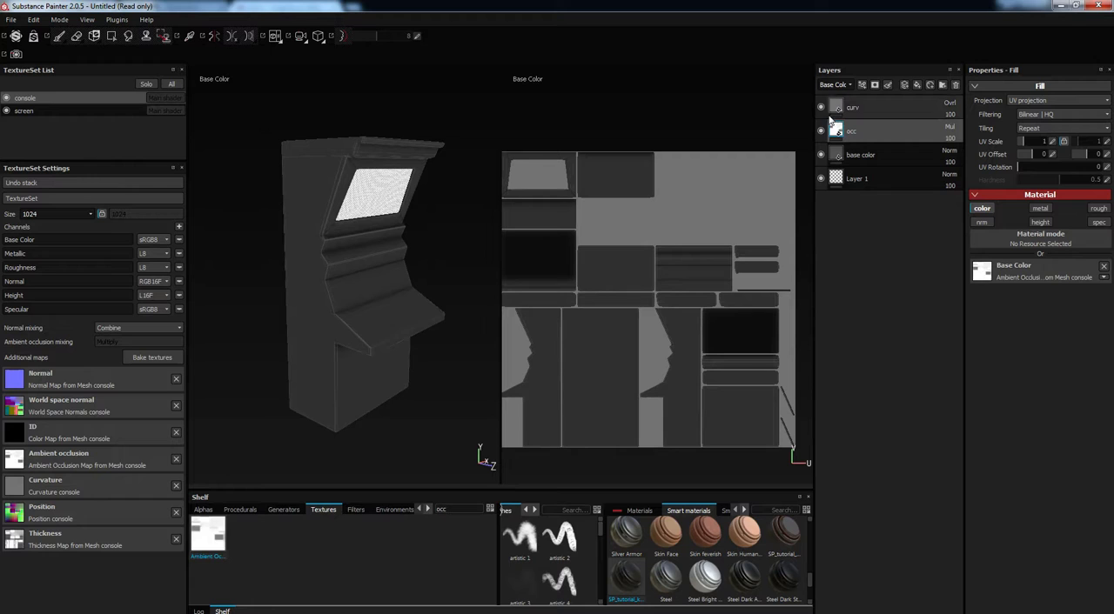
{"action": "left_click", "coordinate": [820, 107]}
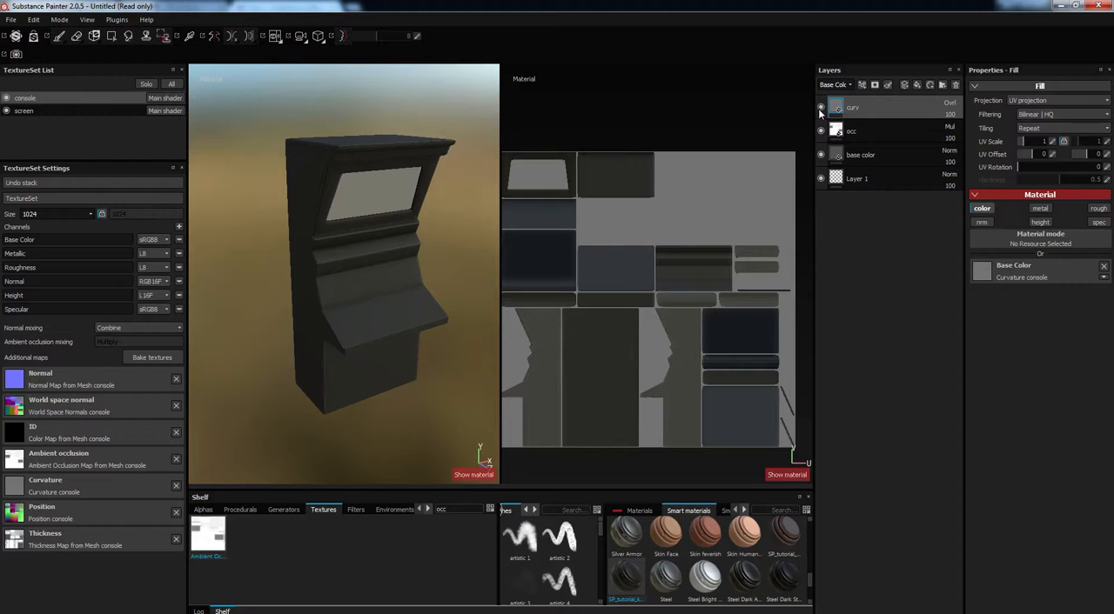
- Group curv, occ and base color into 'smart_test' and save it as a smart material
{"action": "left_click_drag", "start_coordinate": [374, 278], "coordinate": [374, 279]}
{"action": "type", "text": "smart_test"}
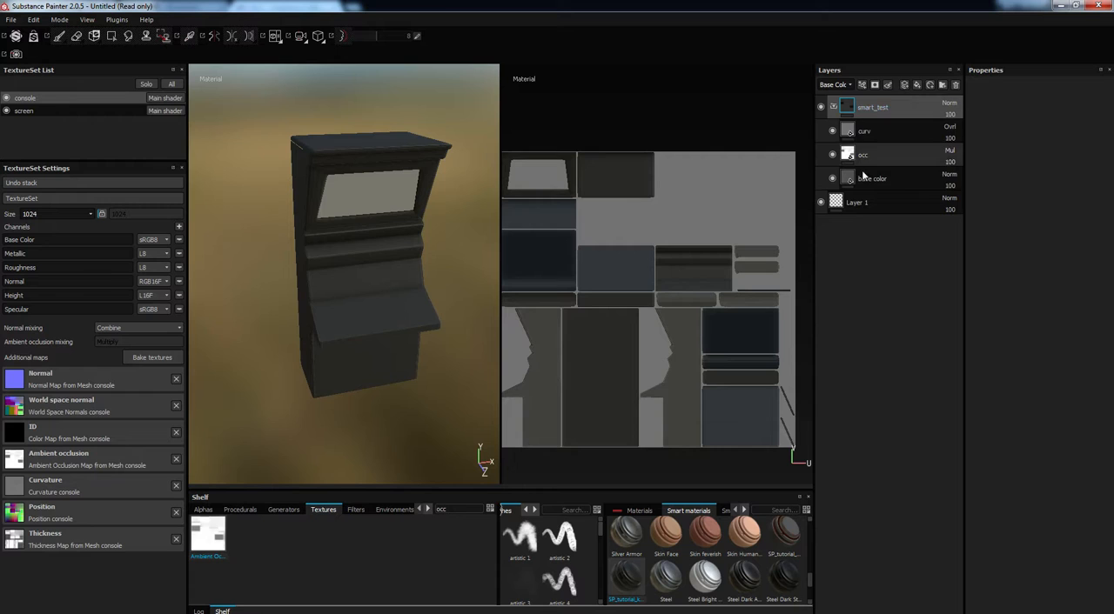
{"action": "right_click", "coordinate": [872, 107]}
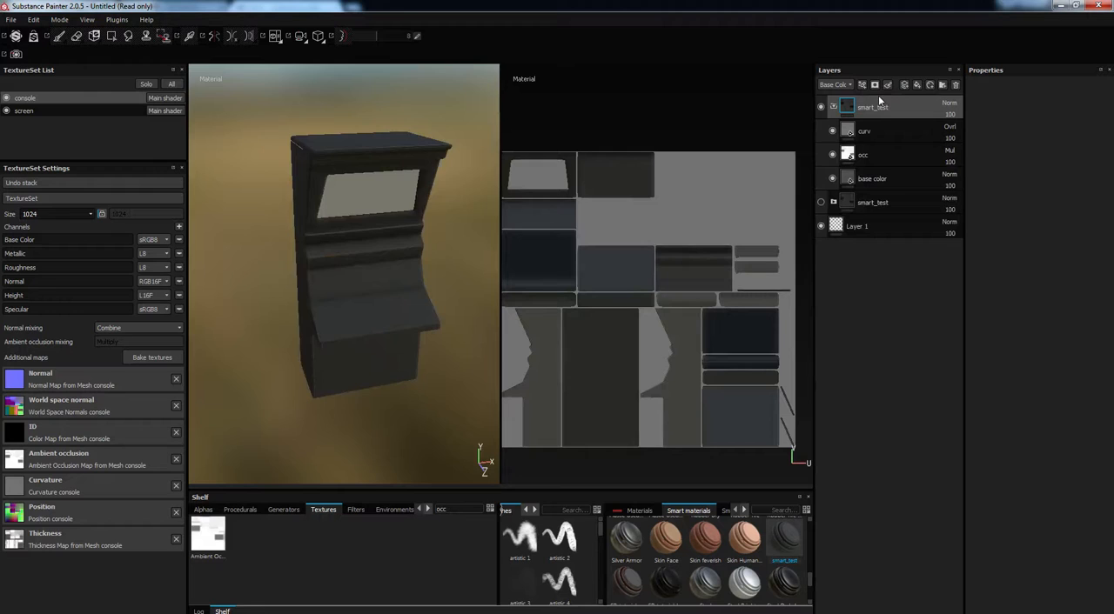
{"action": "left_click", "coordinate": [864, 131]}
{"action": "type", "text": "sp"}
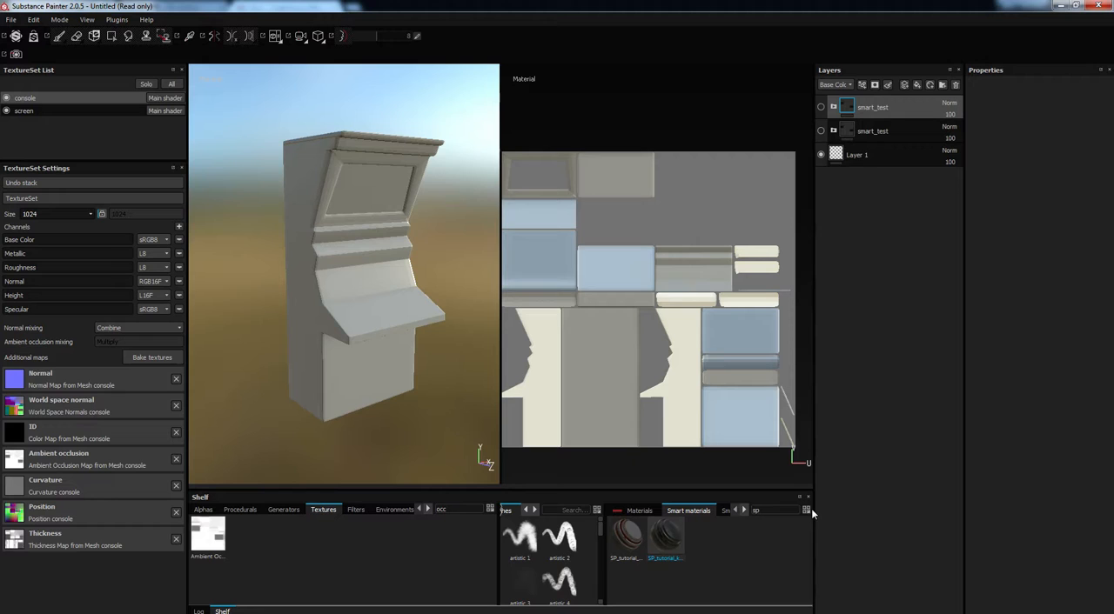
{"action": "mouse_move", "coordinate": [629, 548]}
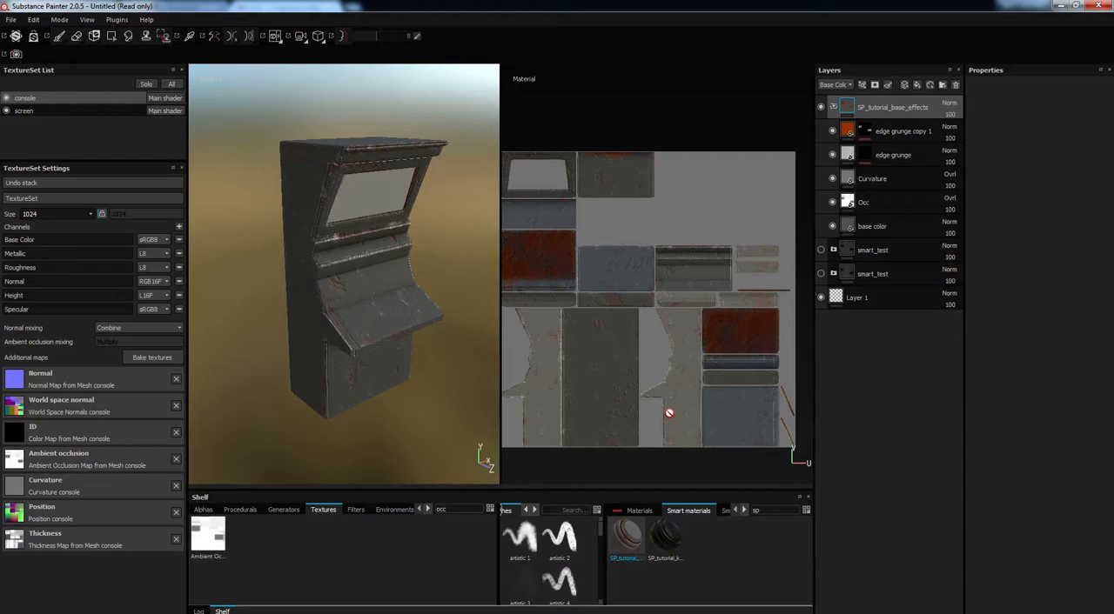
- Inspect the edge grunge wear, hide that layer, and examine the console scratches close up
{"action": "left_click", "coordinate": [872, 179]}
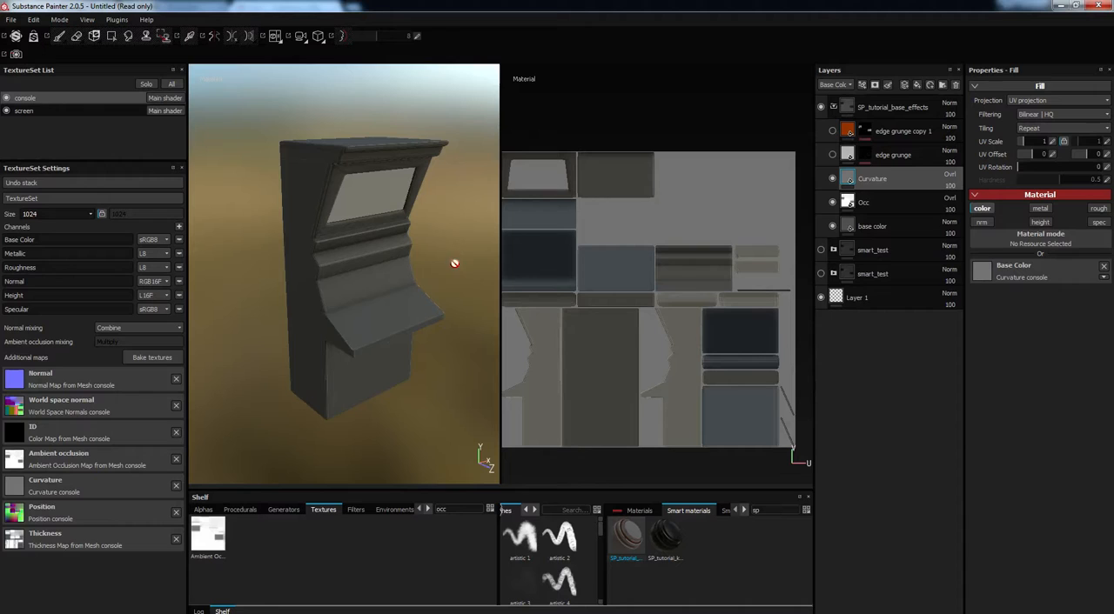
{"action": "left_click", "coordinate": [892, 155]}
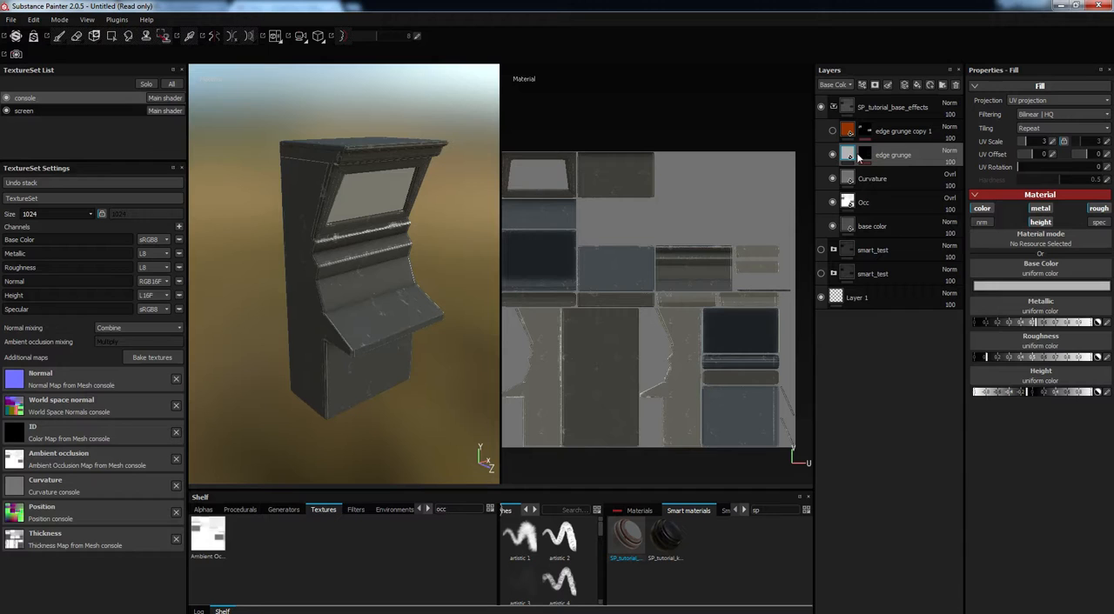
{"action": "left_click", "coordinate": [831, 155]}
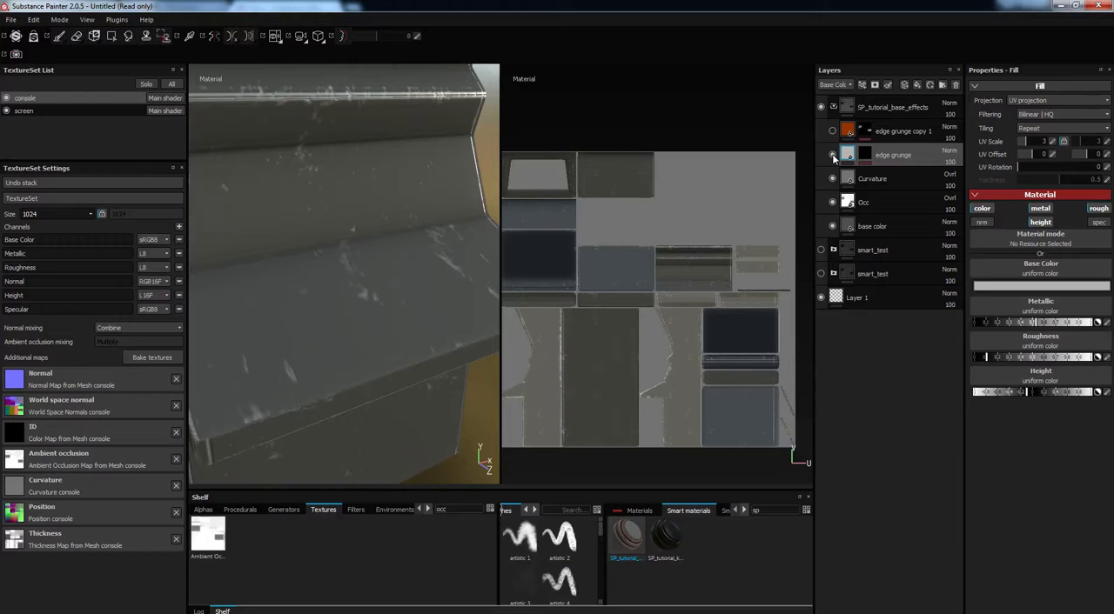
{"action": "left_click", "coordinate": [831, 155]}
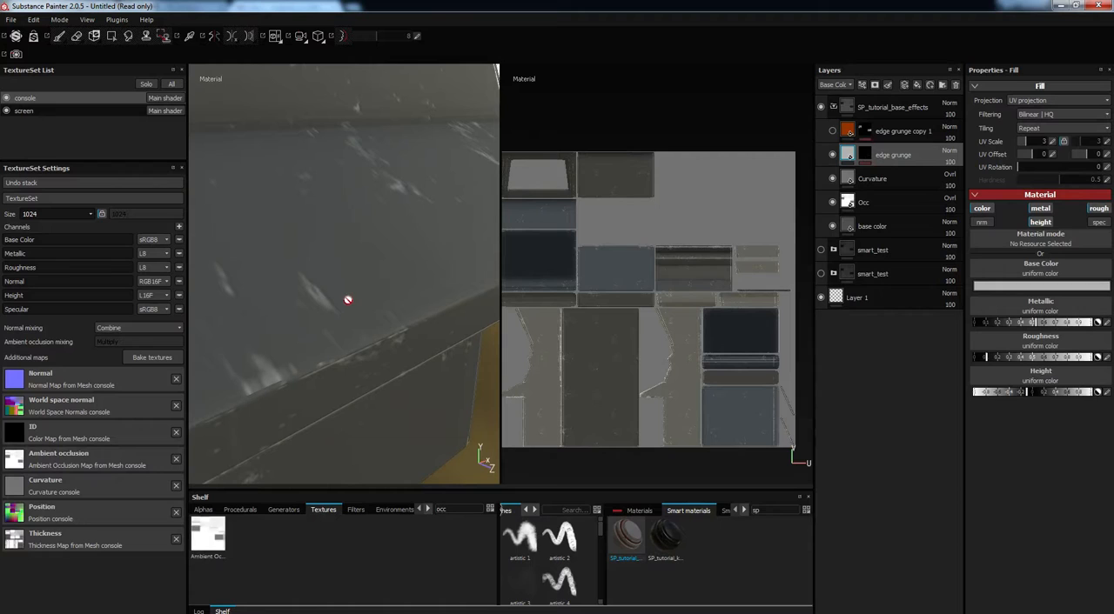
{"action": "left_click_drag", "start_coordinate": [348, 300], "coordinate": [376, 197]}
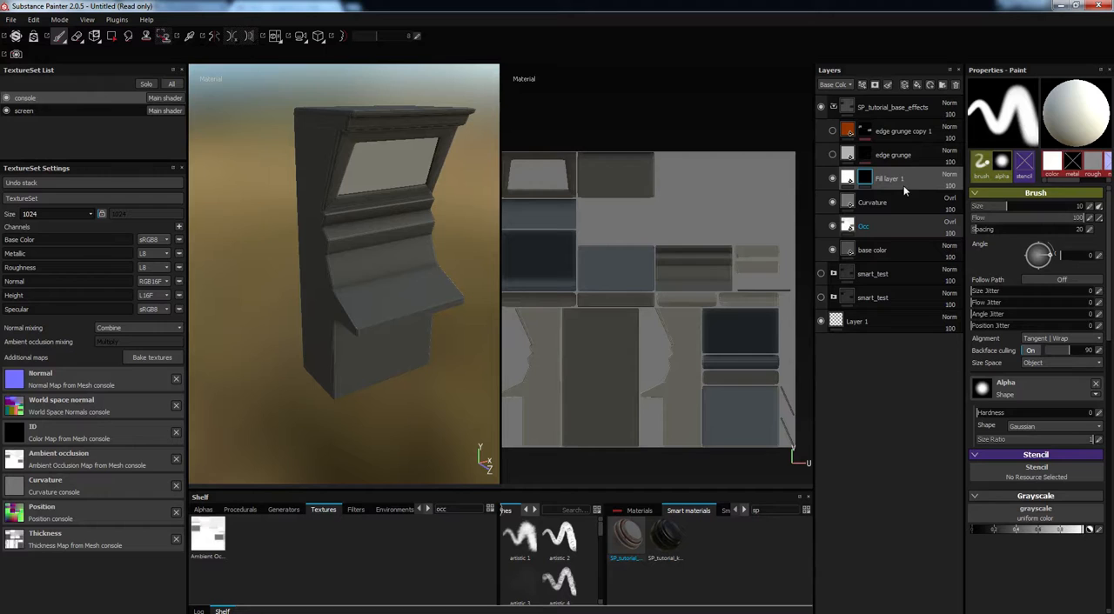
- Add an MG Metal Edge Wear generator to Fill layer 1's mask
{"action": "left_click", "coordinate": [864, 179]}
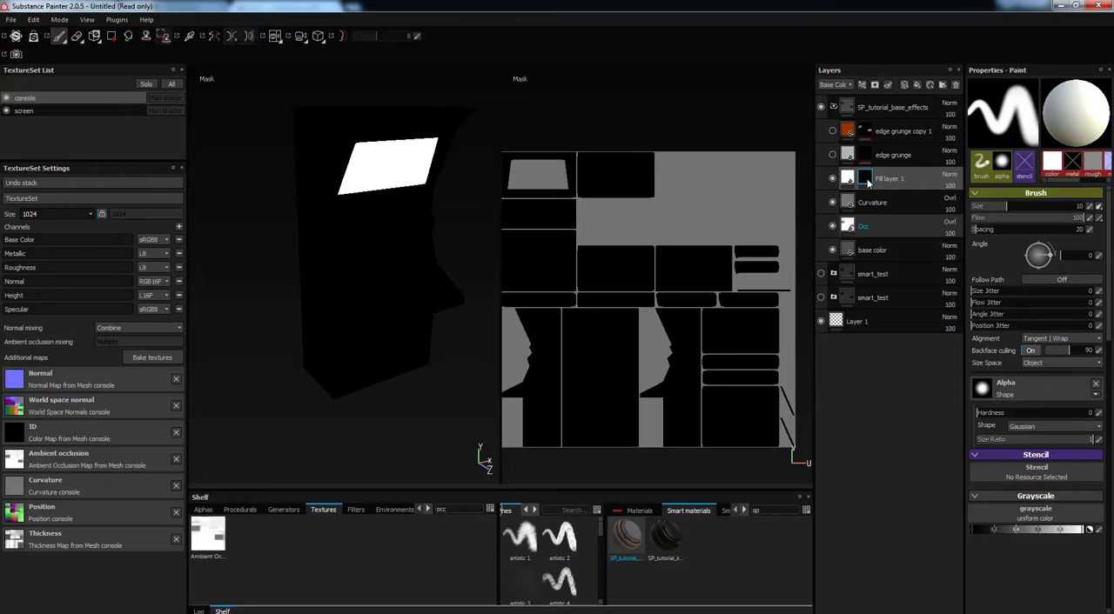
{"action": "right_click", "coordinate": [867, 179]}
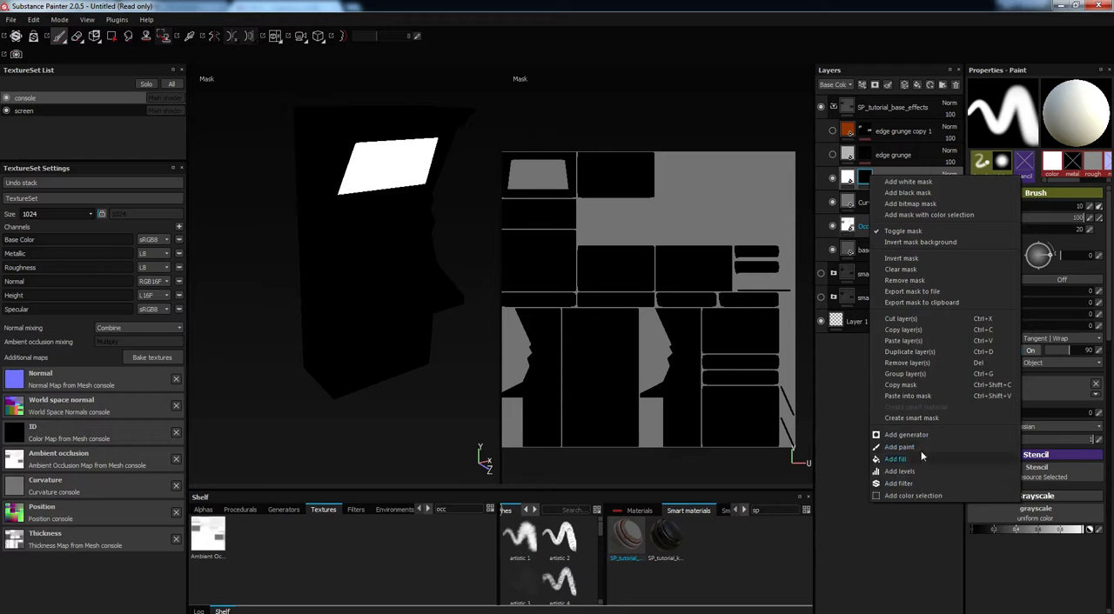
{"action": "left_click", "coordinate": [906, 435]}
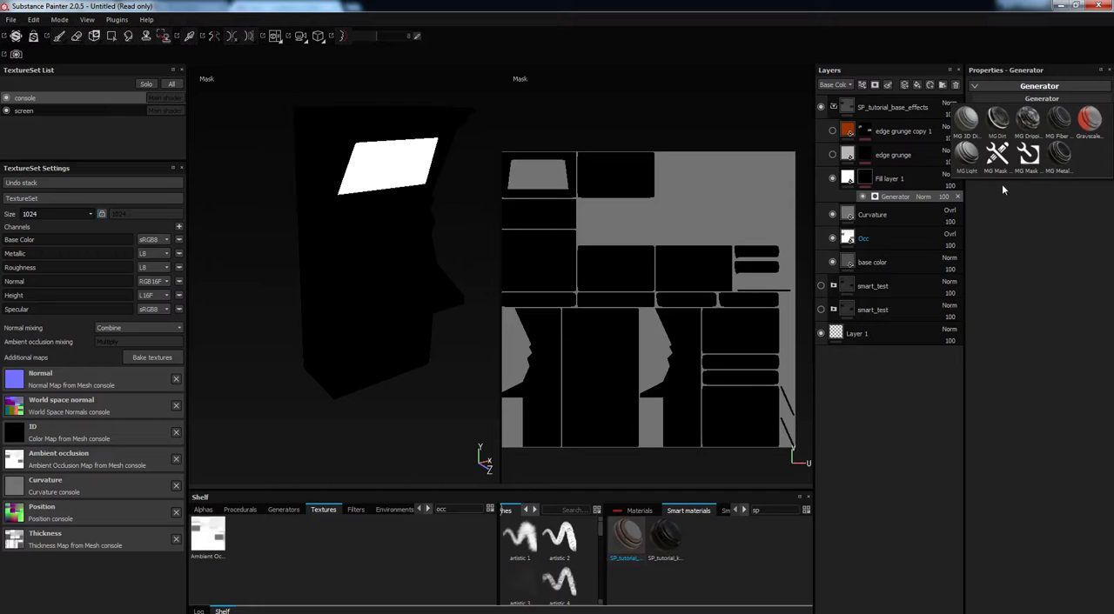
{"action": "left_click", "coordinate": [997, 119]}
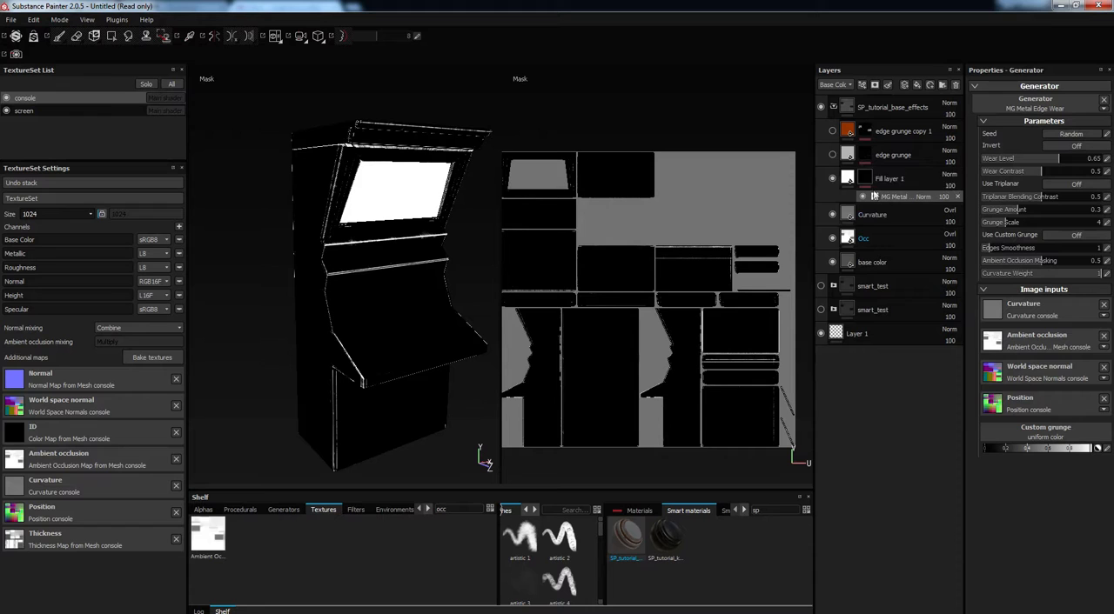
{"action": "left_click", "coordinate": [889, 179]}
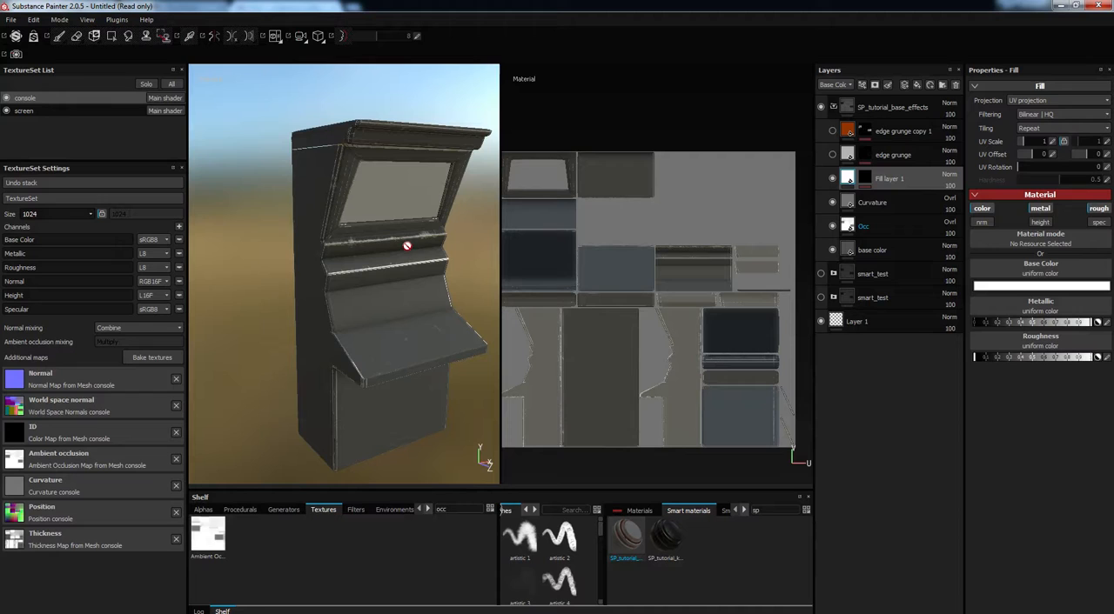
- Zoom in on the worn console edges, pull back, and show the edge grunge copy again
{"action": "left_click_drag", "start_coordinate": [407, 245], "coordinate": [332, 176]}
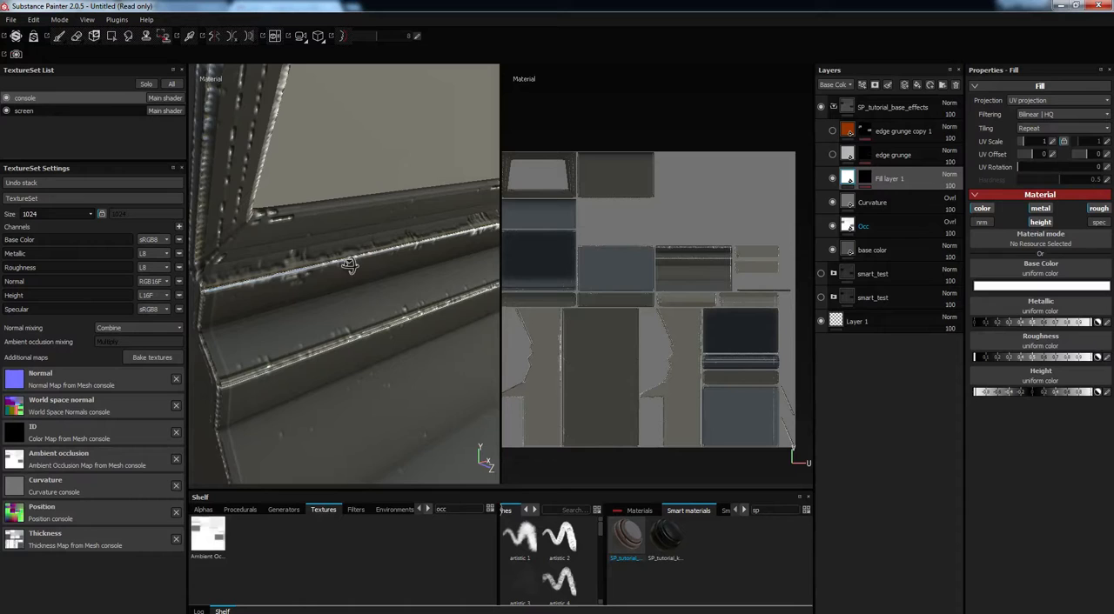
{"action": "left_click_drag", "start_coordinate": [348, 261], "coordinate": [374, 156]}
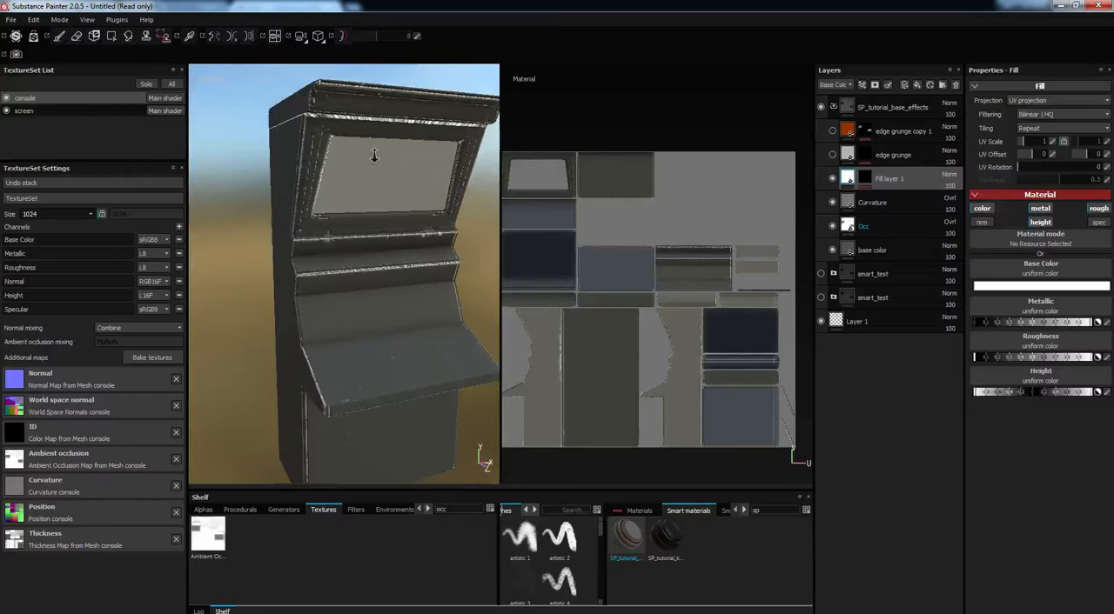
{"action": "left_click", "coordinate": [831, 130]}
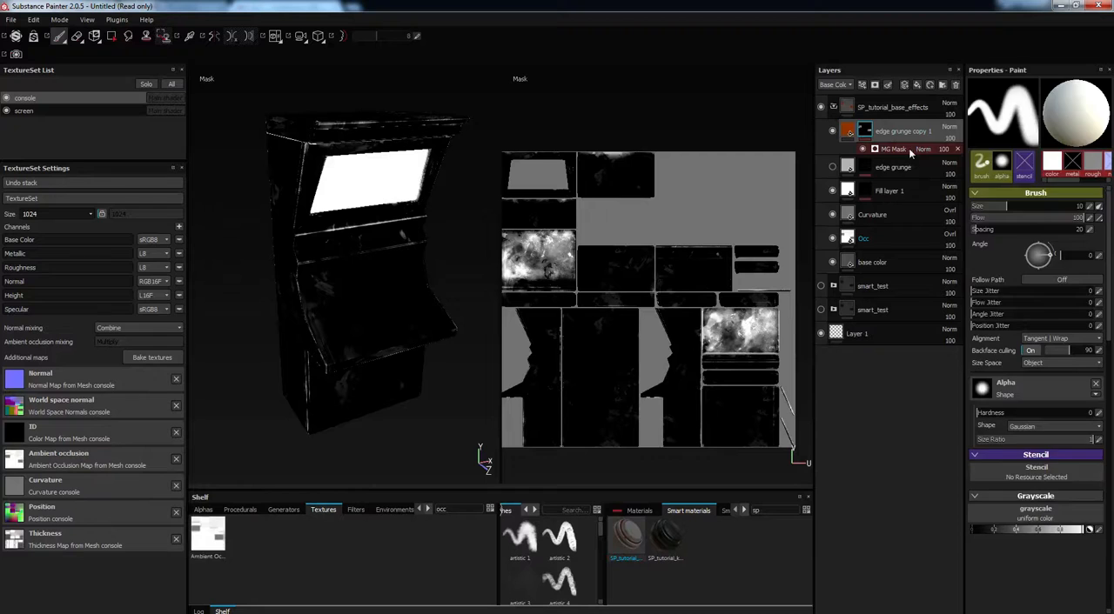
- Open edge grunge copy 1's mask generator settings for the MG Mask Builder
{"action": "left_click", "coordinate": [893, 148]}
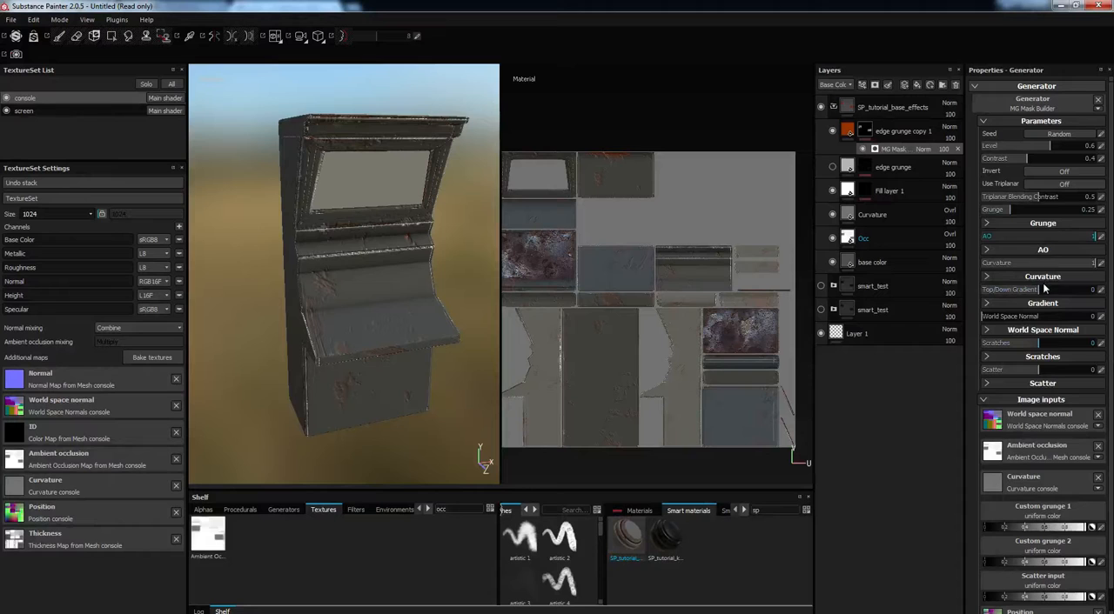
{"action": "left_click", "coordinate": [820, 106]}
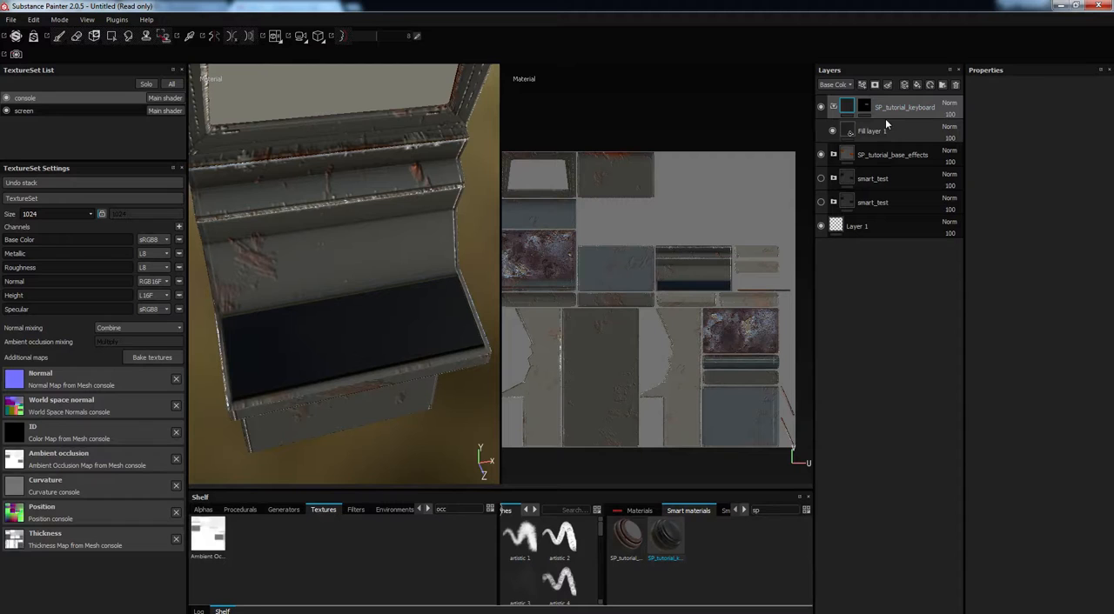
- Select the SP_tutorial_keyboard group's Fill layer 1 to inspect its height and UV scale
{"action": "left_click", "coordinate": [871, 130]}
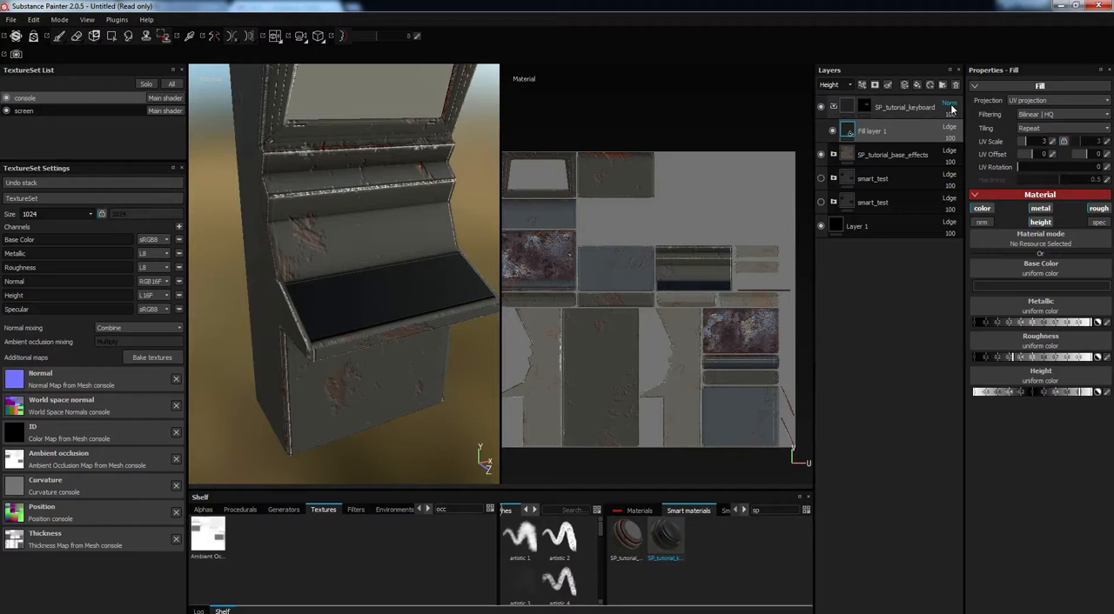
{"action": "left_click", "coordinate": [833, 84]}
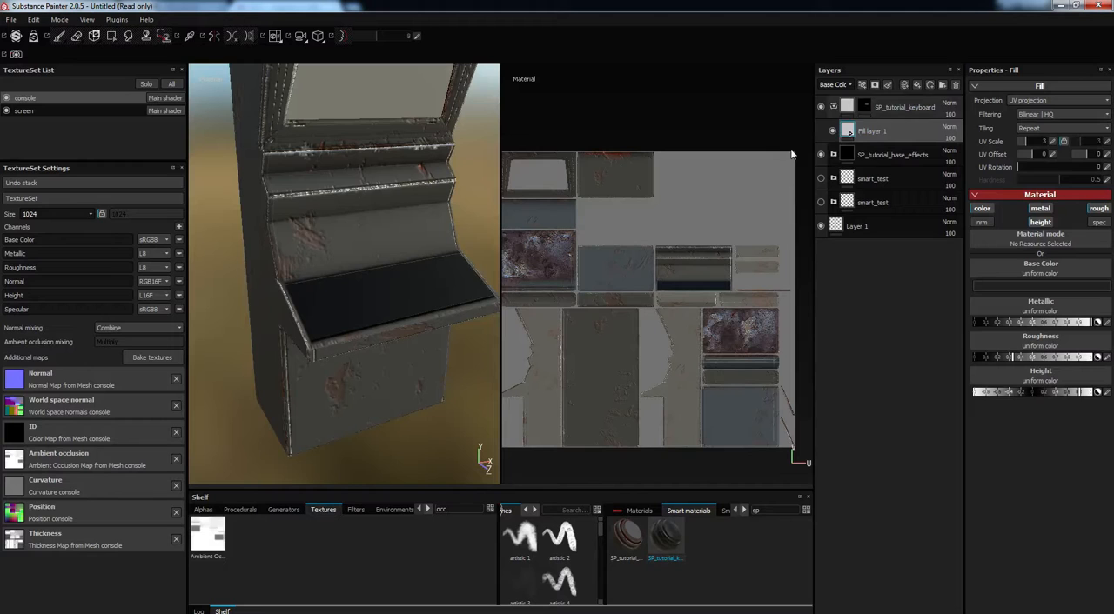